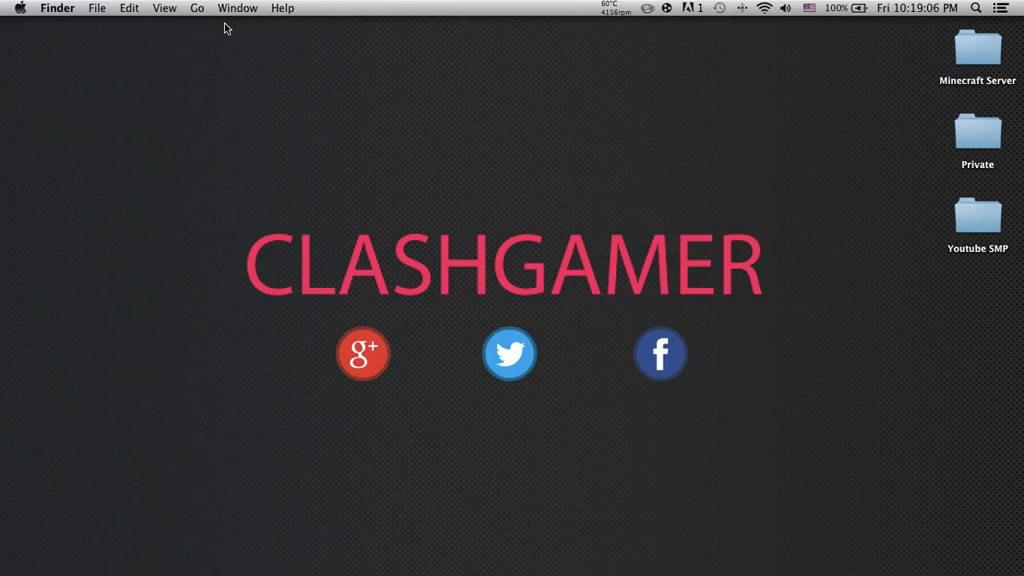
mouse_move(310, 115)
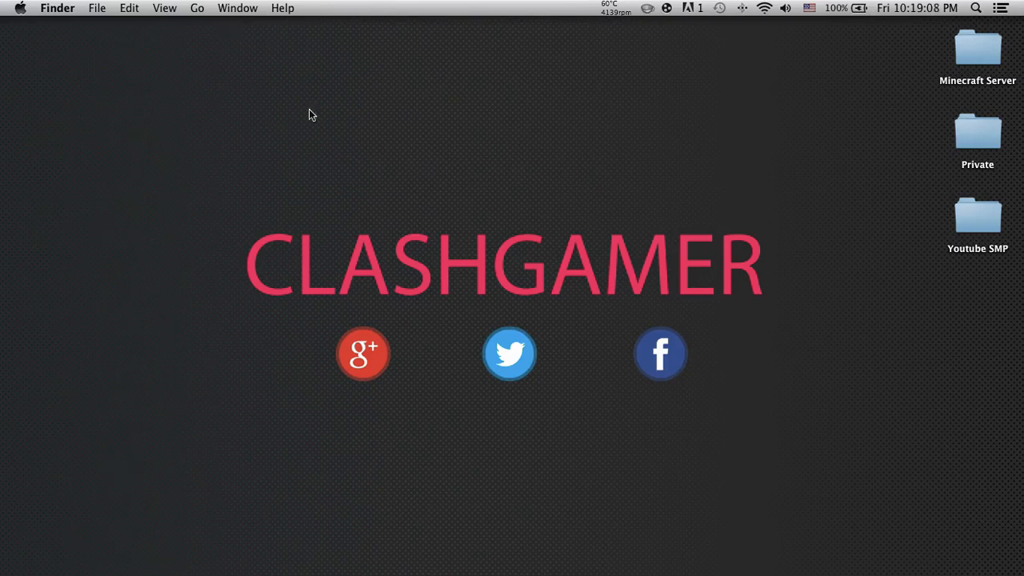
mouse_move(835, 554)
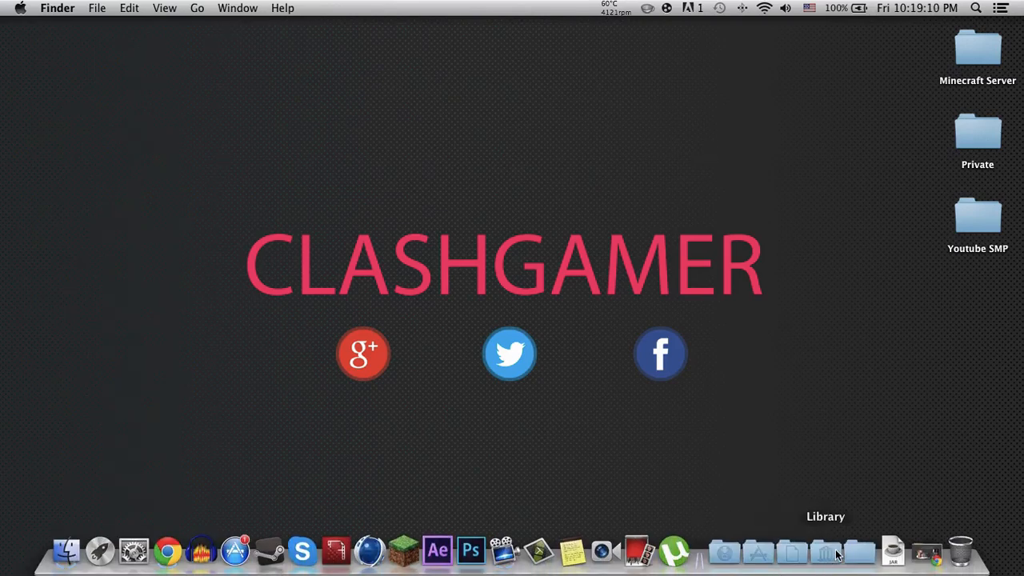
Bring Chrome forward and check the WineBottler site and OneDrive Minecraft folder pages
left_click(167, 550)
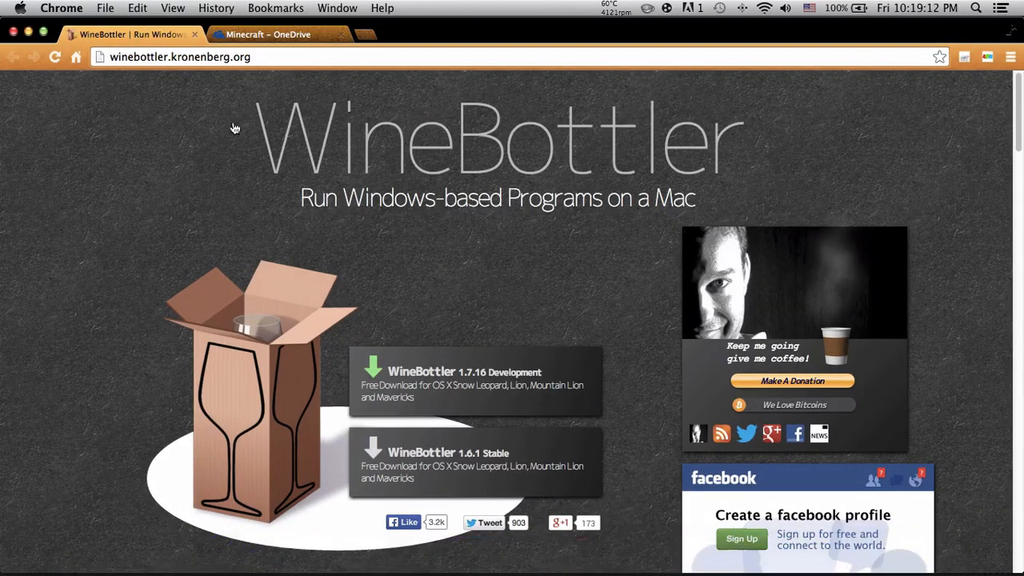
left_click(179, 58)
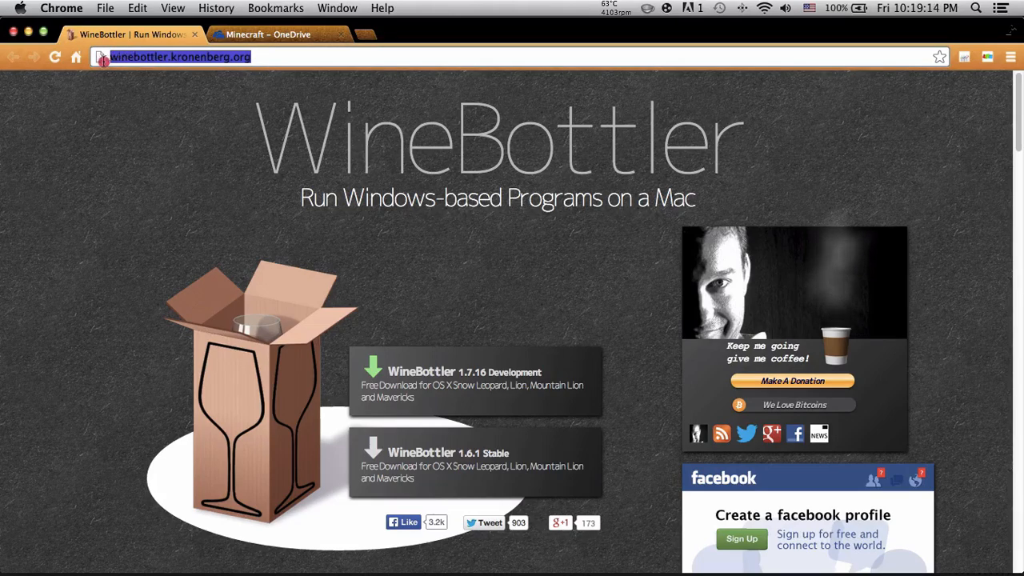
left_click(269, 35)
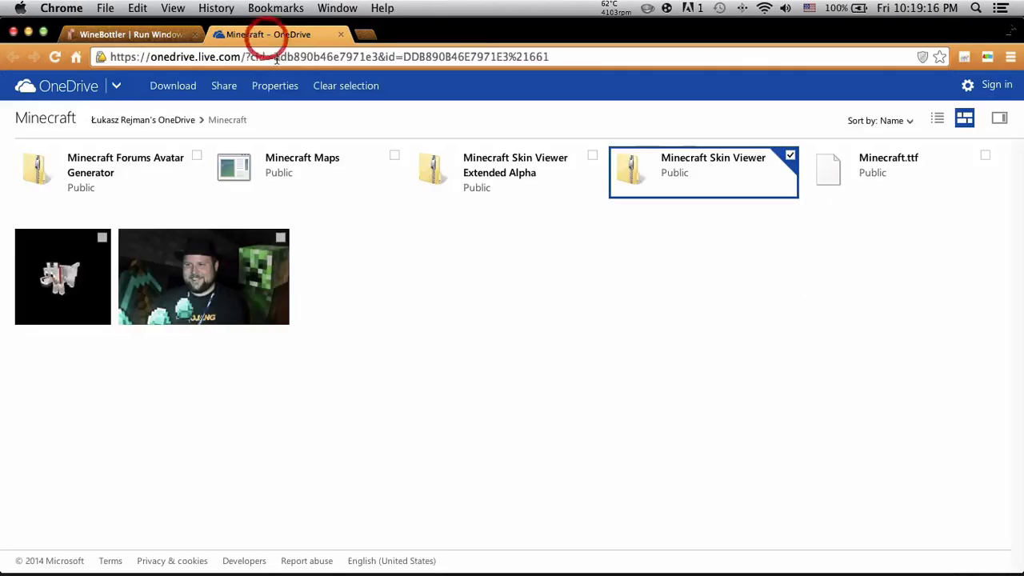
left_click(320, 58)
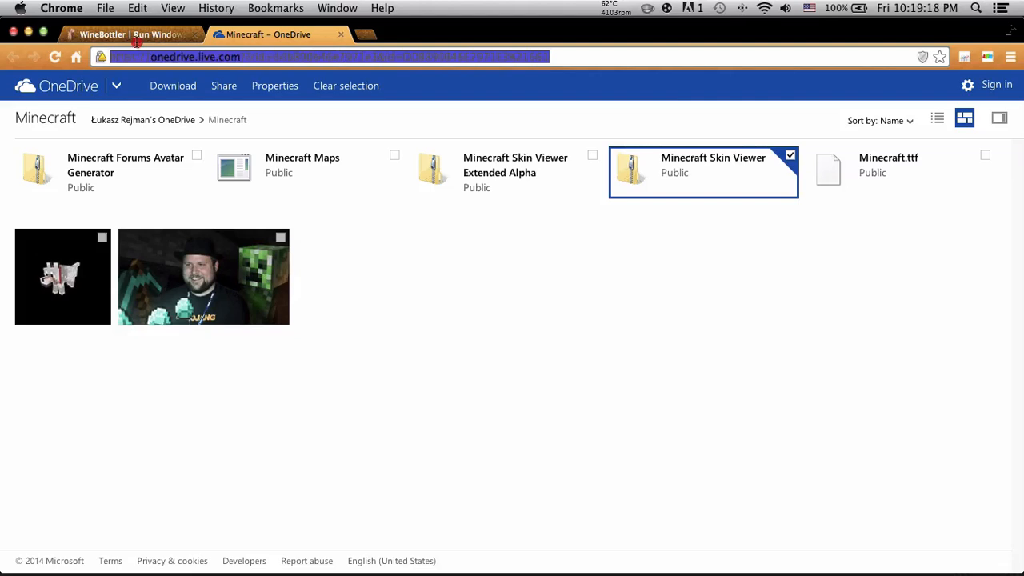
left_click(128, 36)
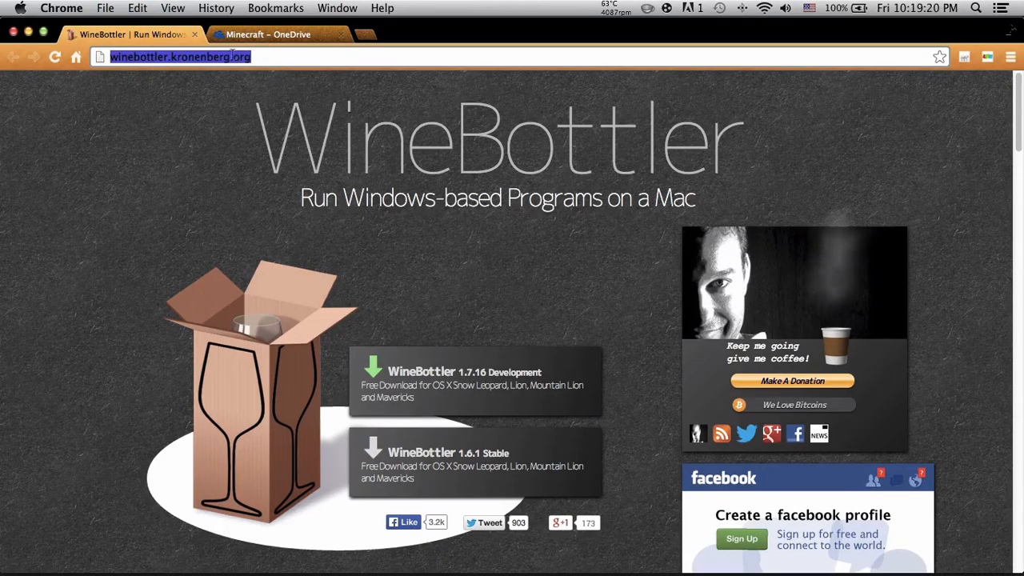
mouse_move(272, 112)
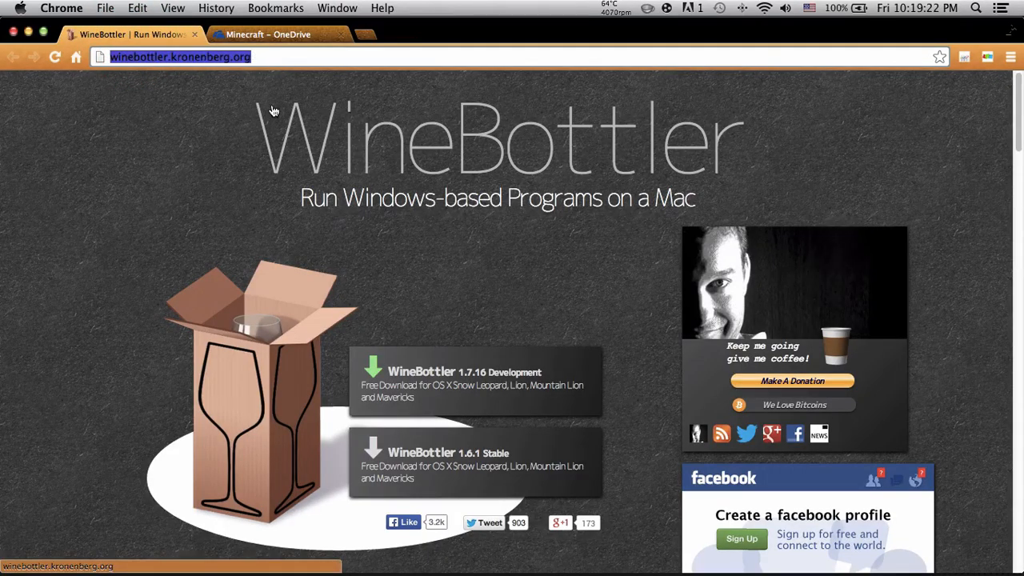
mouse_move(595, 334)
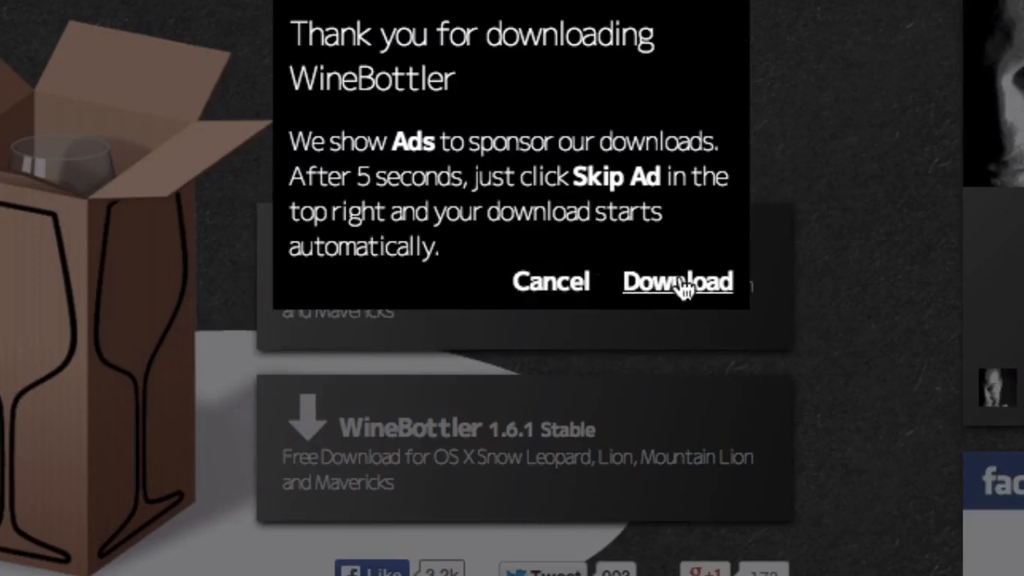
Request the WineBottler 1.6.1 Stable download, accepting the ad notice, landing on the adf.ly page
left_click(677, 281)
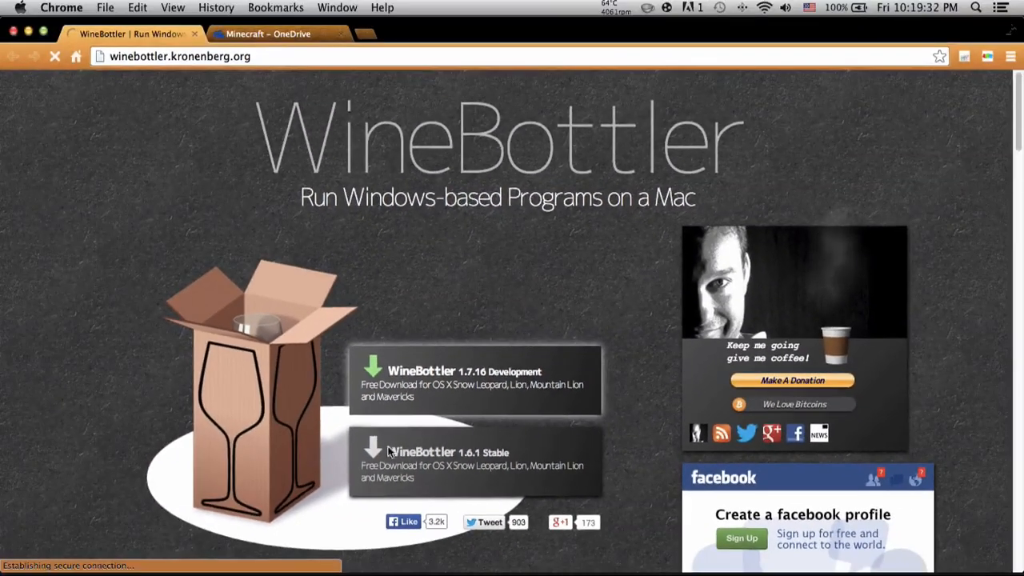
left_click(477, 380)
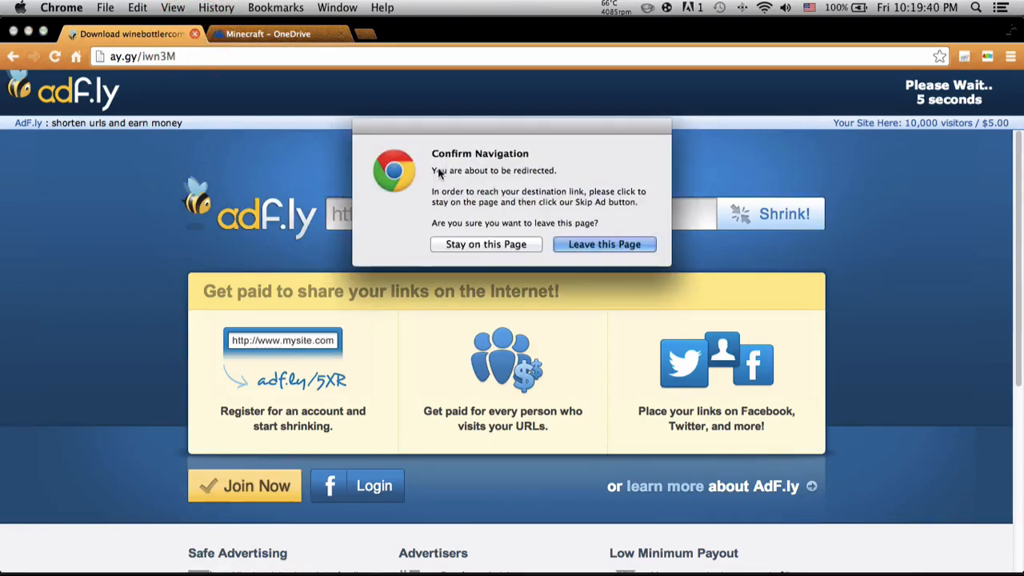
Close the adf.ly page and download the Minecraft Skin Viewer folder from OneDrive
left_click(605, 243)
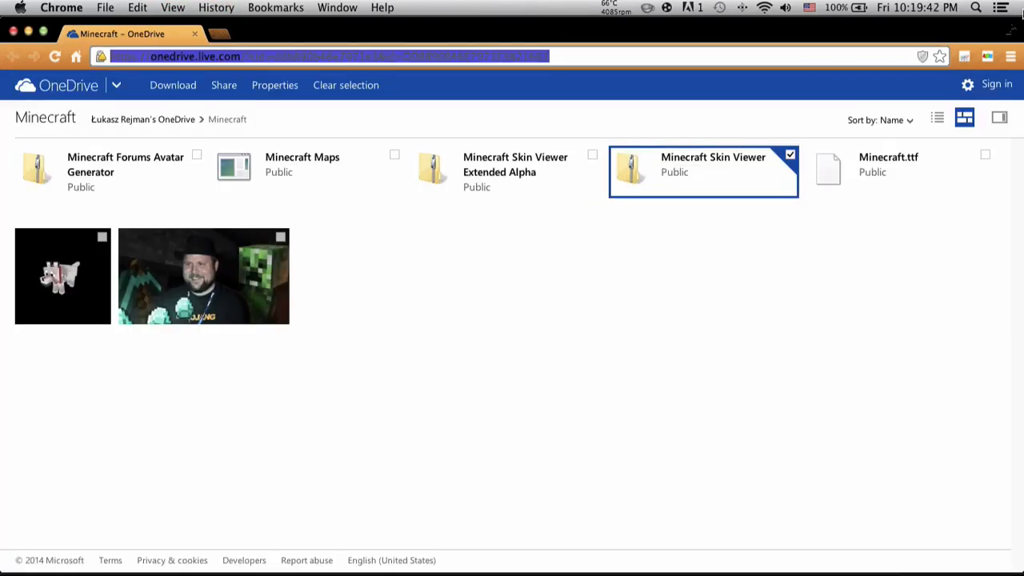
mouse_move(662, 196)
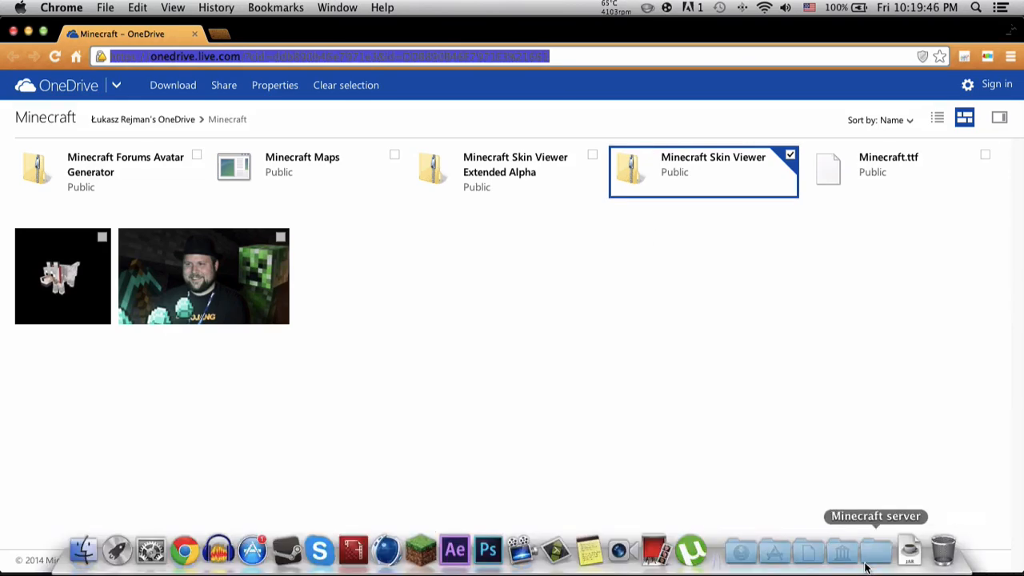
left_click(773, 550)
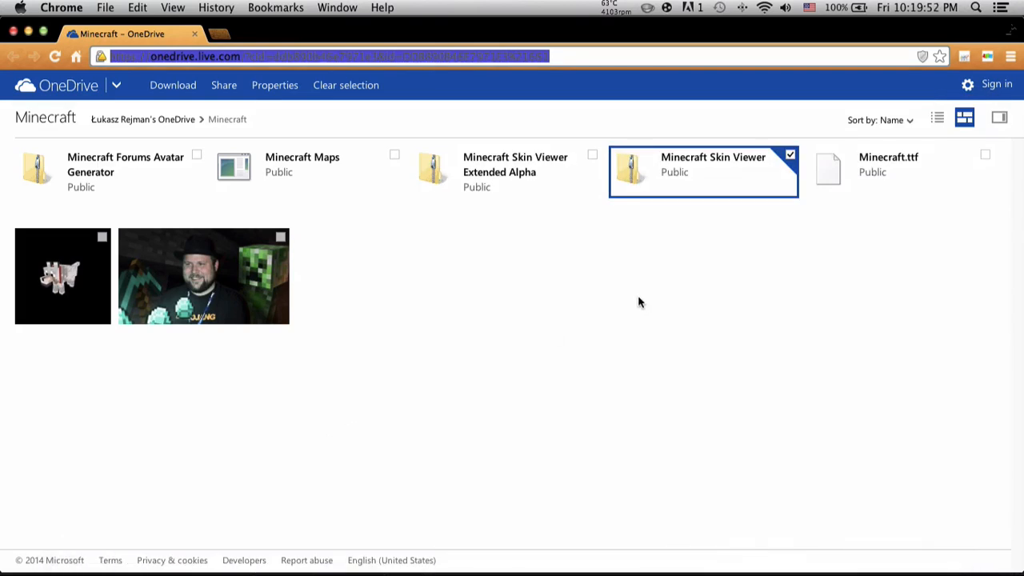
mouse_move(567, 314)
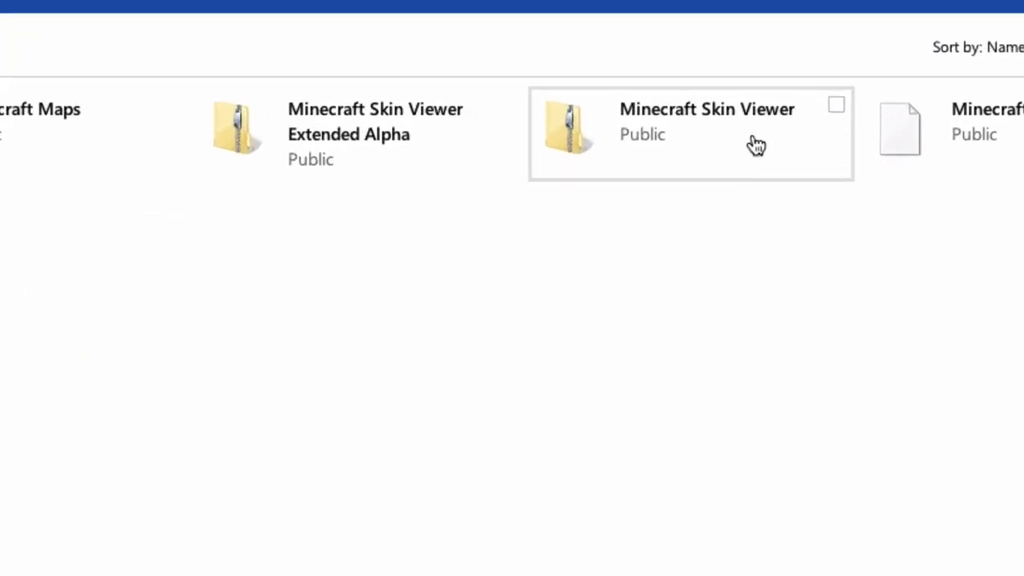
right_click(755, 144)
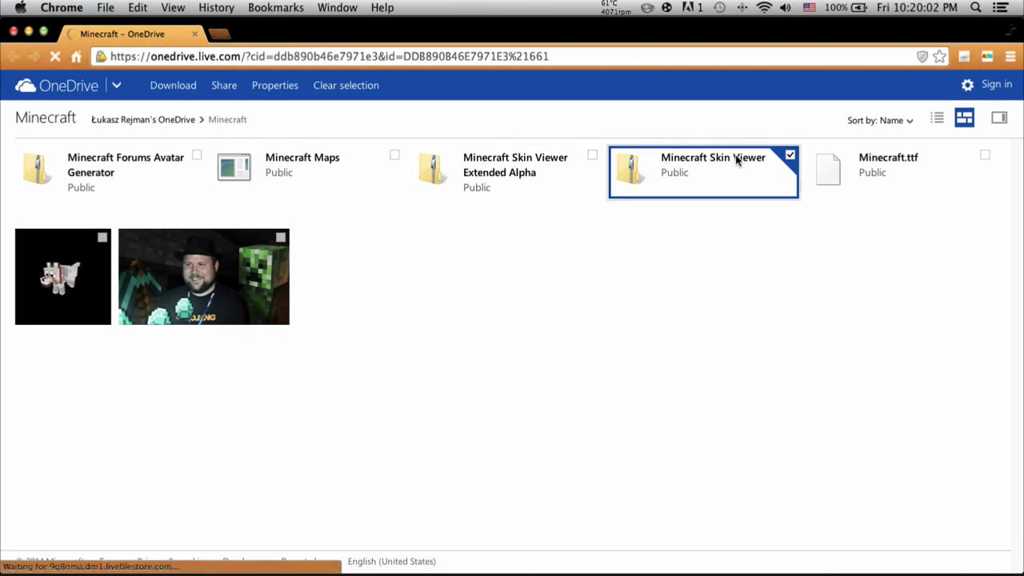
left_click(173, 85)
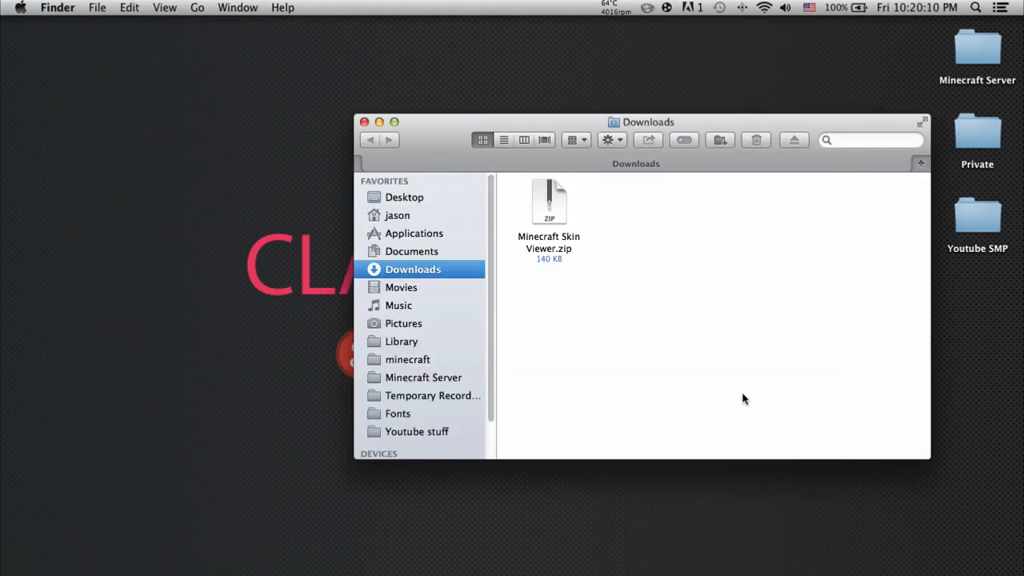
Unzip Minecraft Skin Viewer.zip in Downloads and confirm Wine is in Applications
left_click(548, 205)
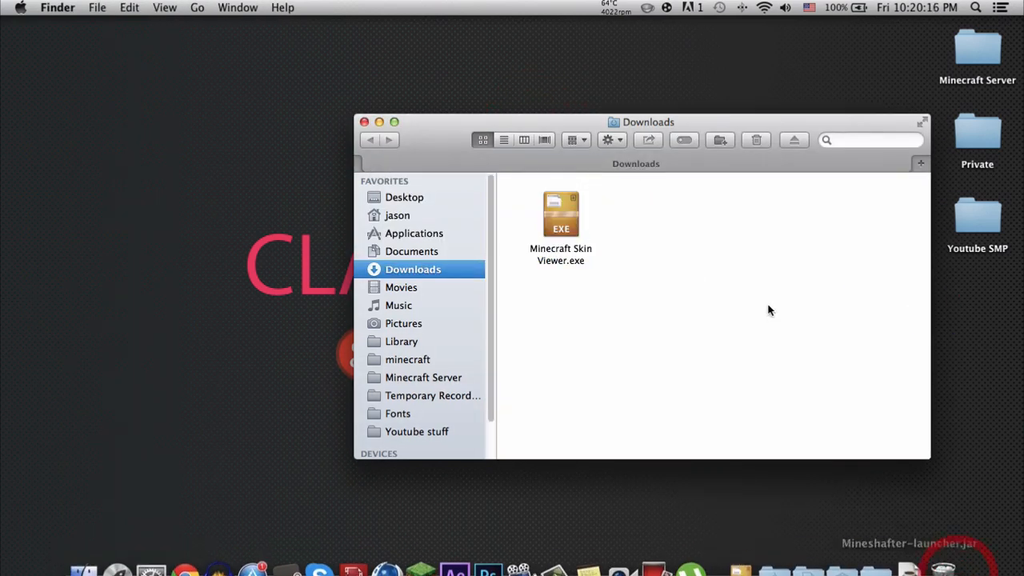
left_click(559, 216)
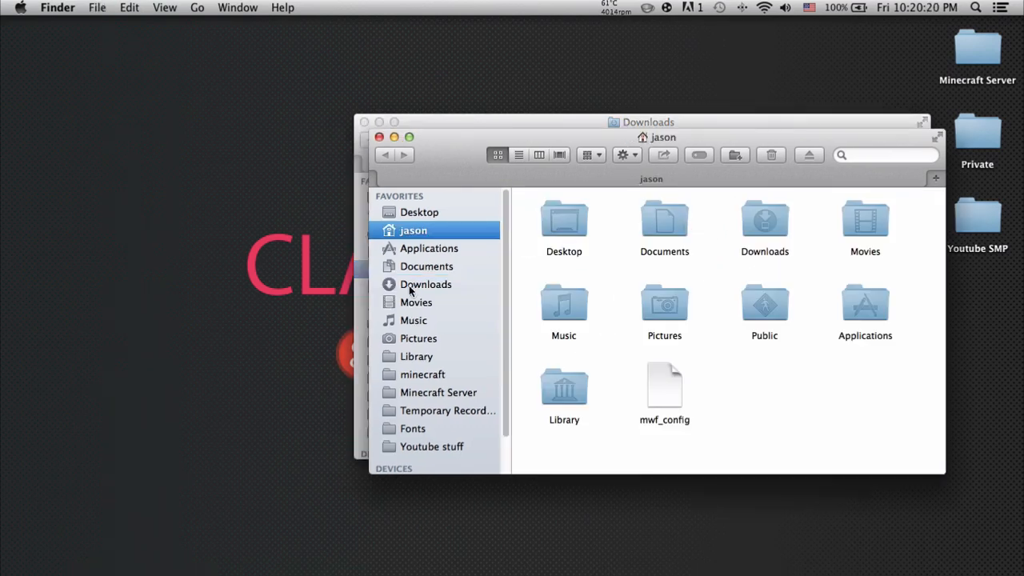
left_click(429, 248)
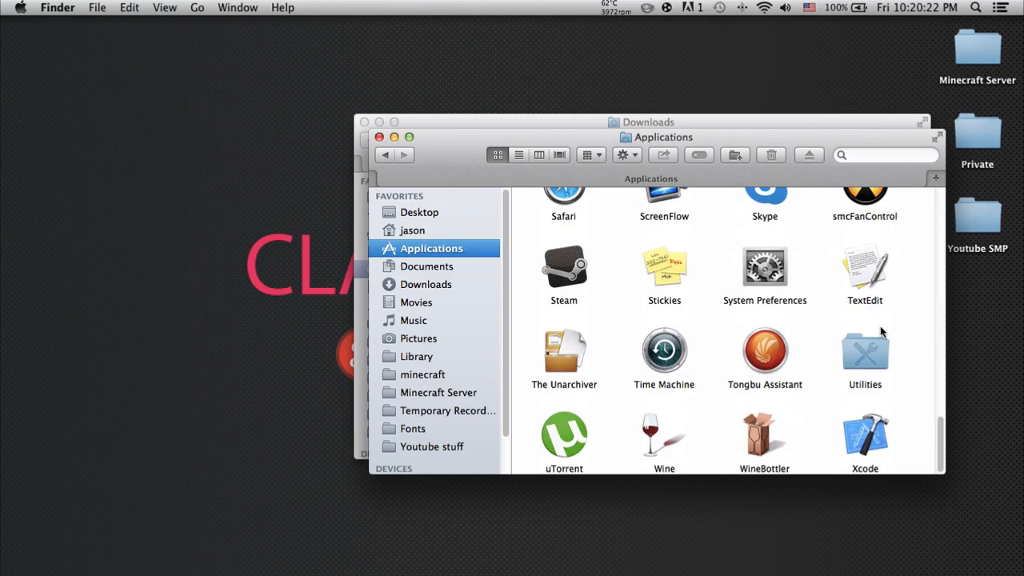
left_click(664, 435)
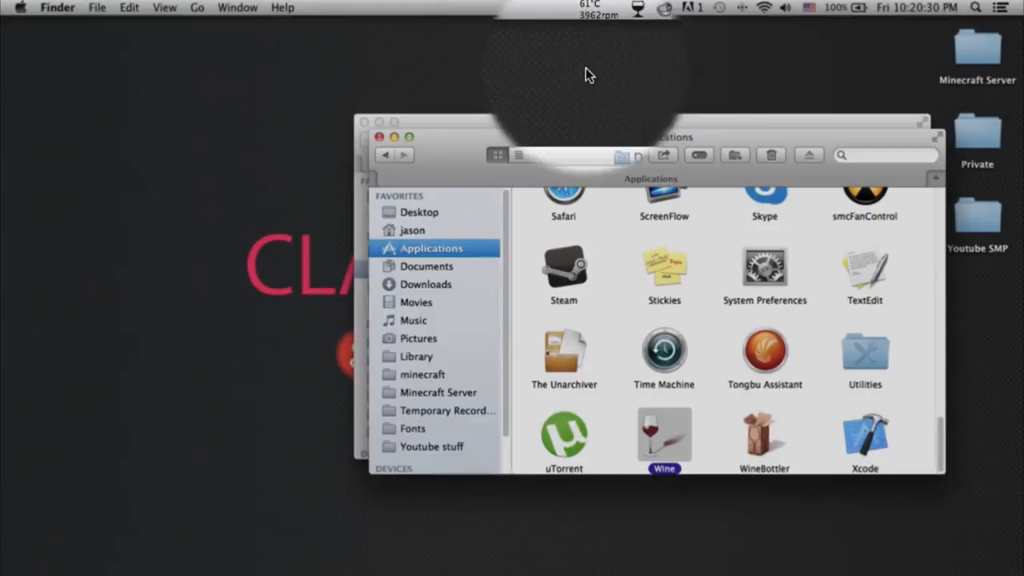
left_click(425, 284)
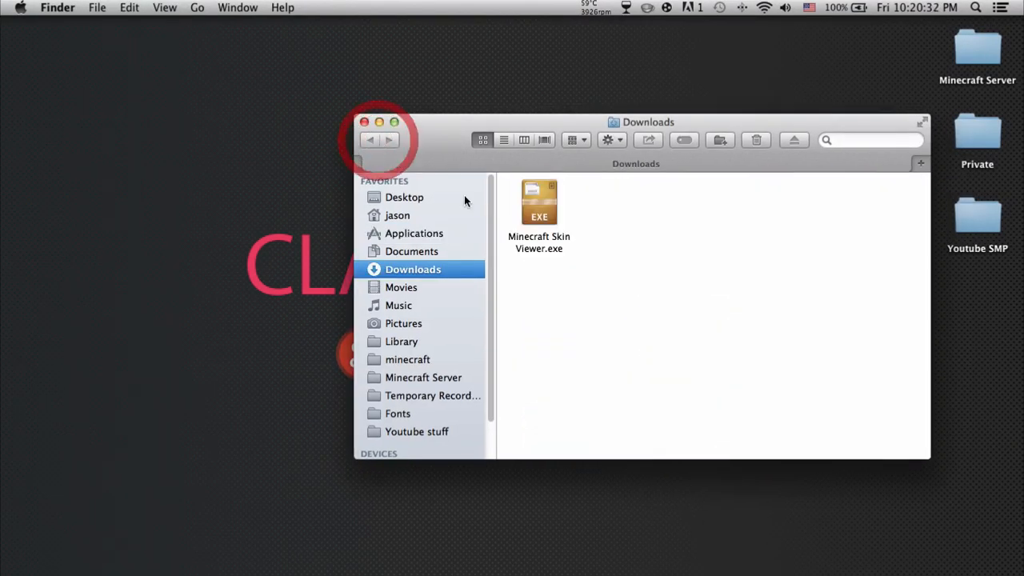
Open Minecraft Skin Viewer.exe with Wine and choose converting it to a simple OS X application bundle
right_click(538, 201)
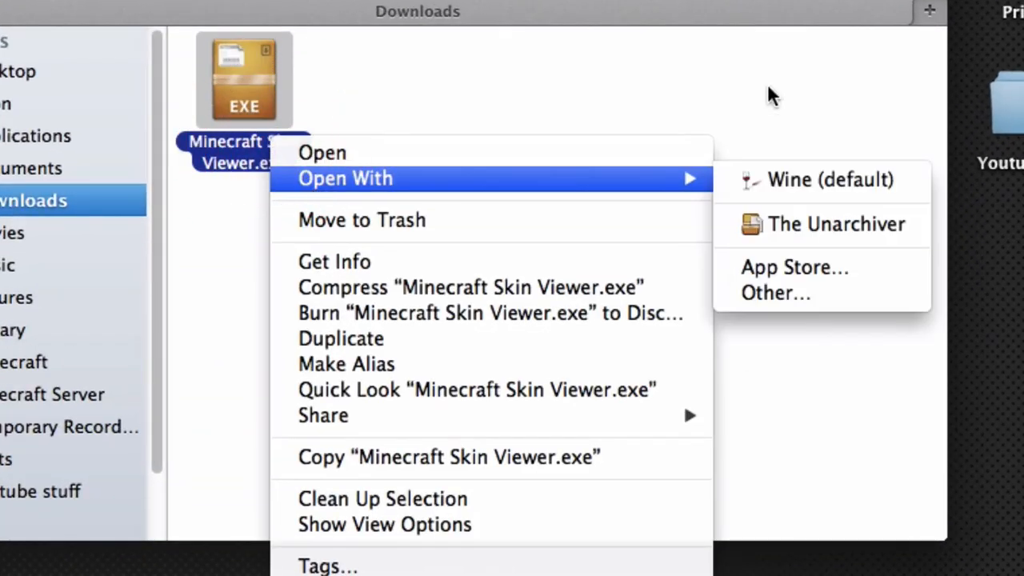
left_click(829, 179)
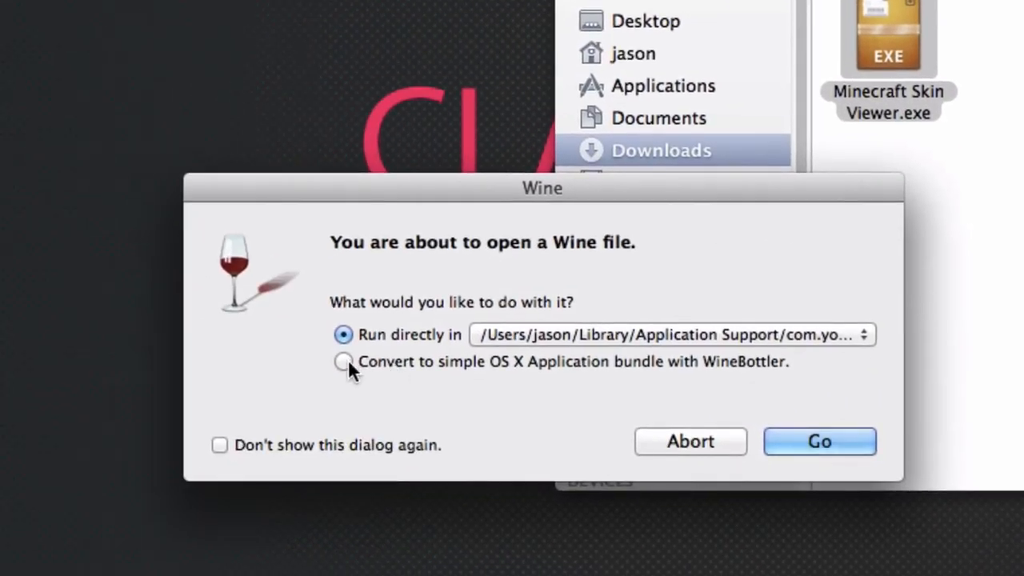
mouse_move(336, 376)
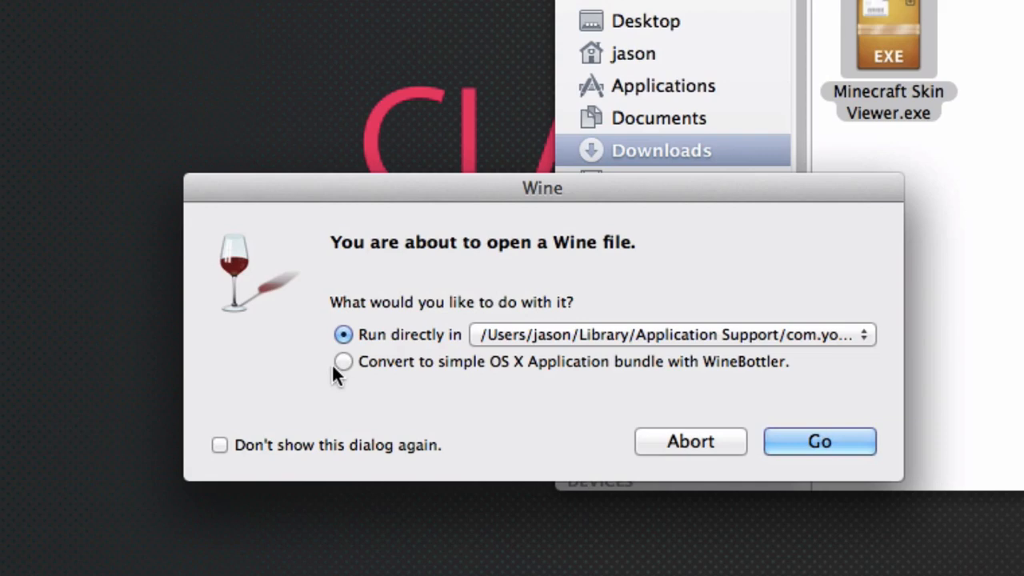
left_click(343, 362)
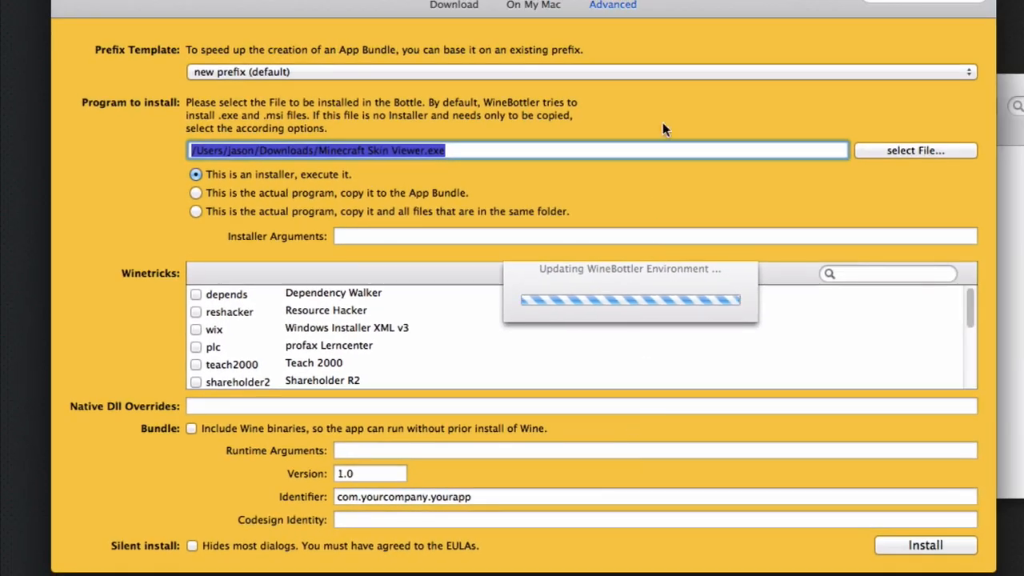
mouse_move(653, 282)
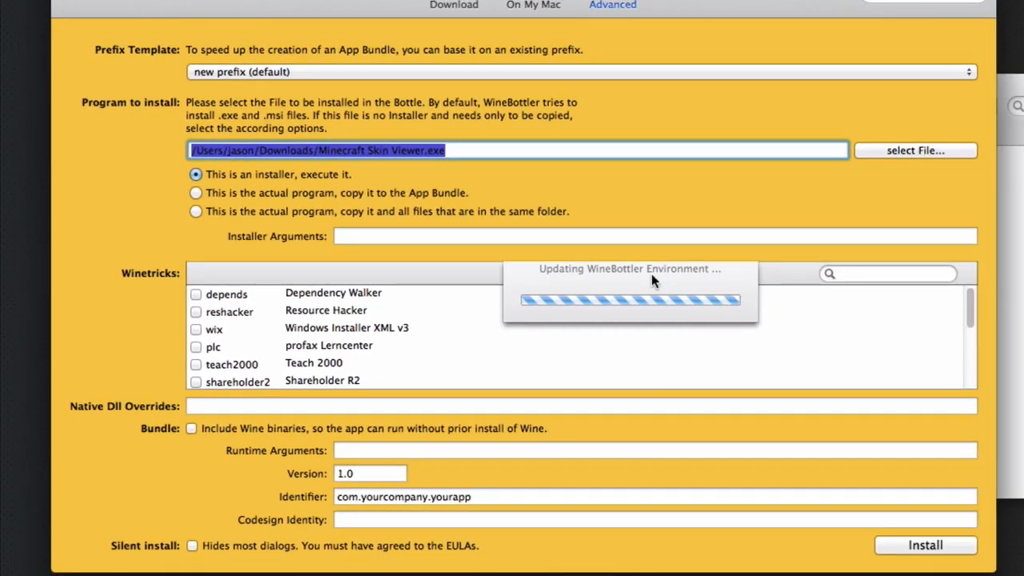
mouse_move(214, 238)
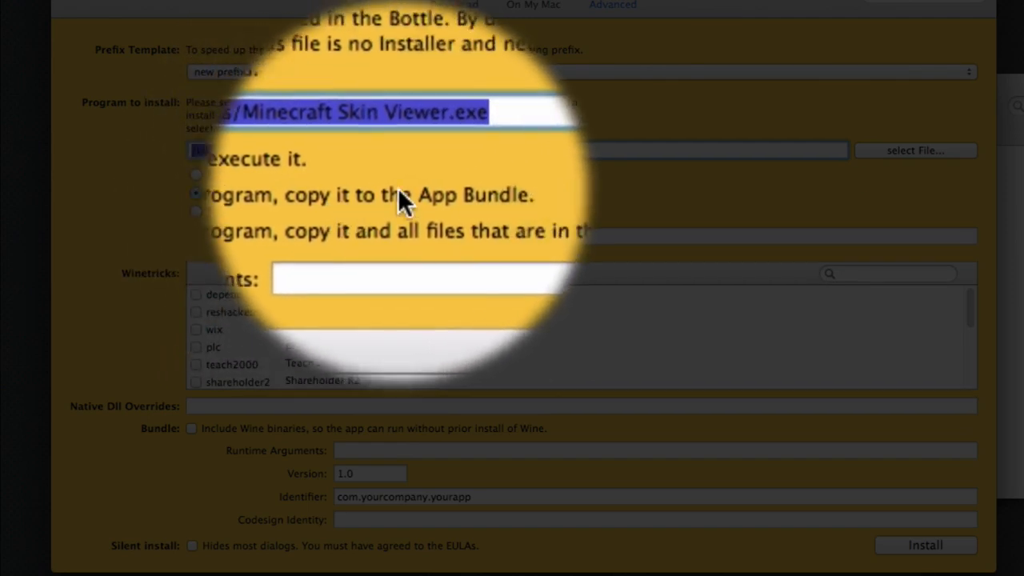
mouse_move(199, 456)
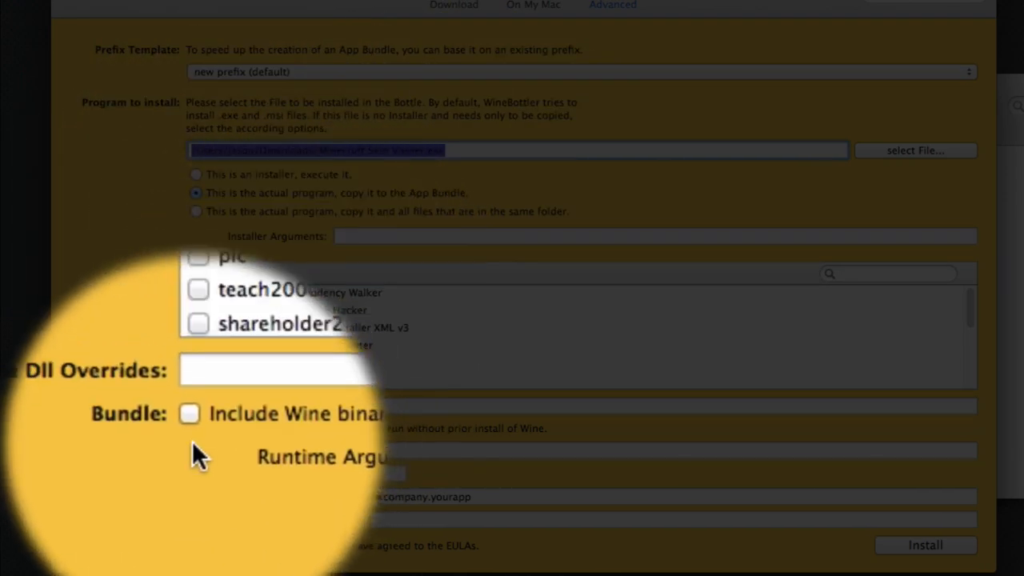
Build a standalone bundle with Wine included, saved as 'Skin Viewer' in Downloads
left_click(189, 413)
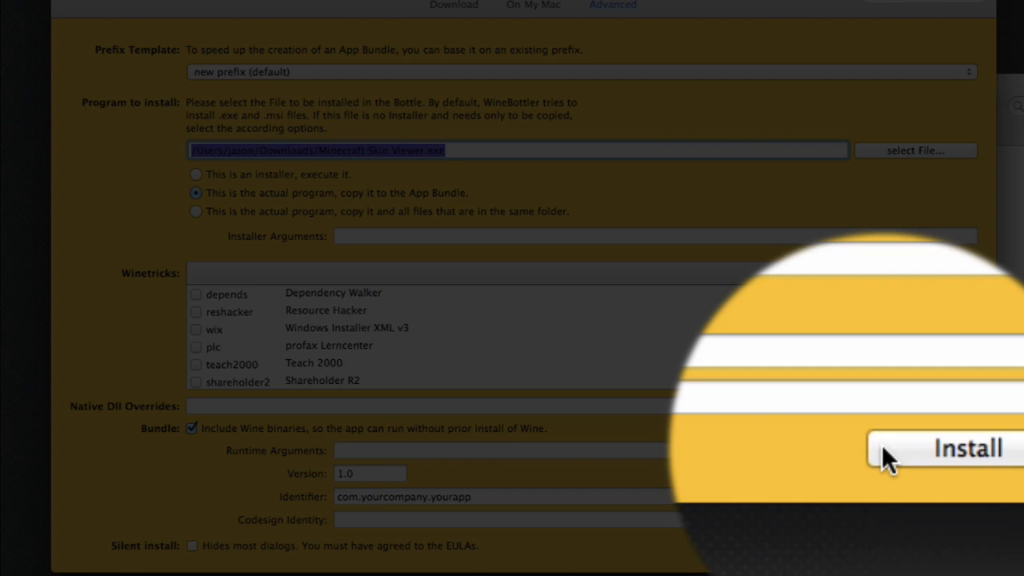
left_click(942, 448)
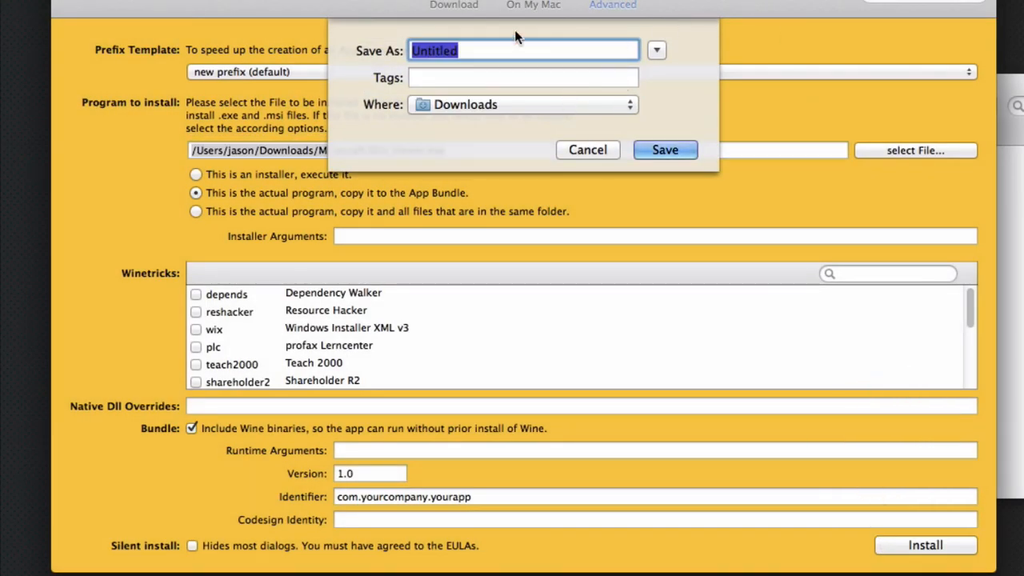
type("Skin")
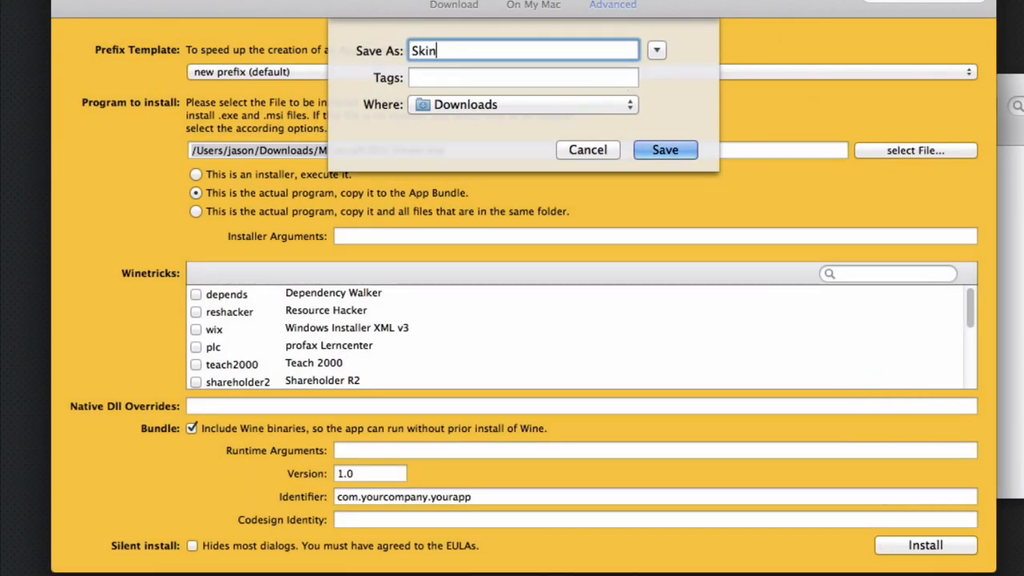
type("Viewer")
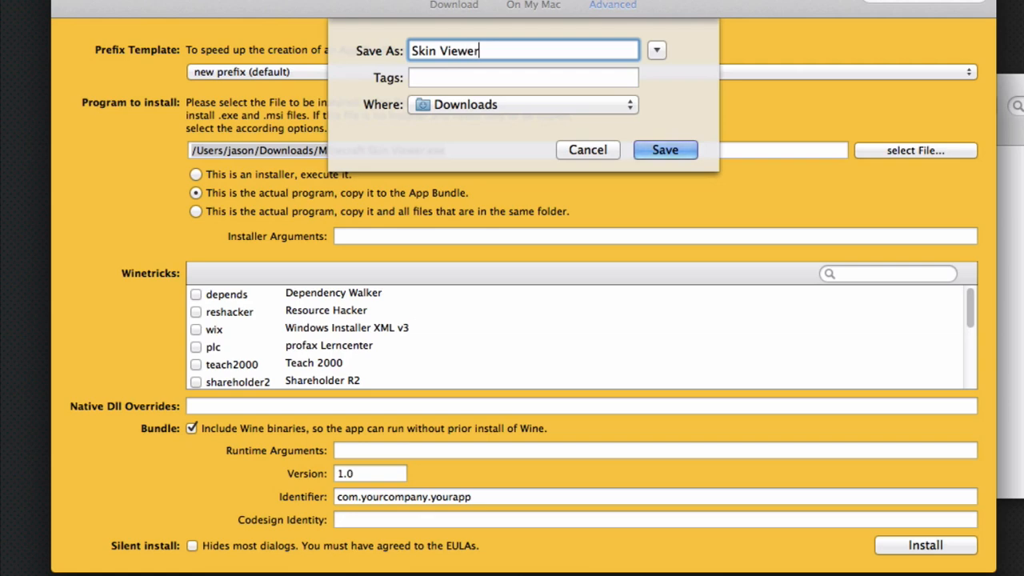
left_click(665, 150)
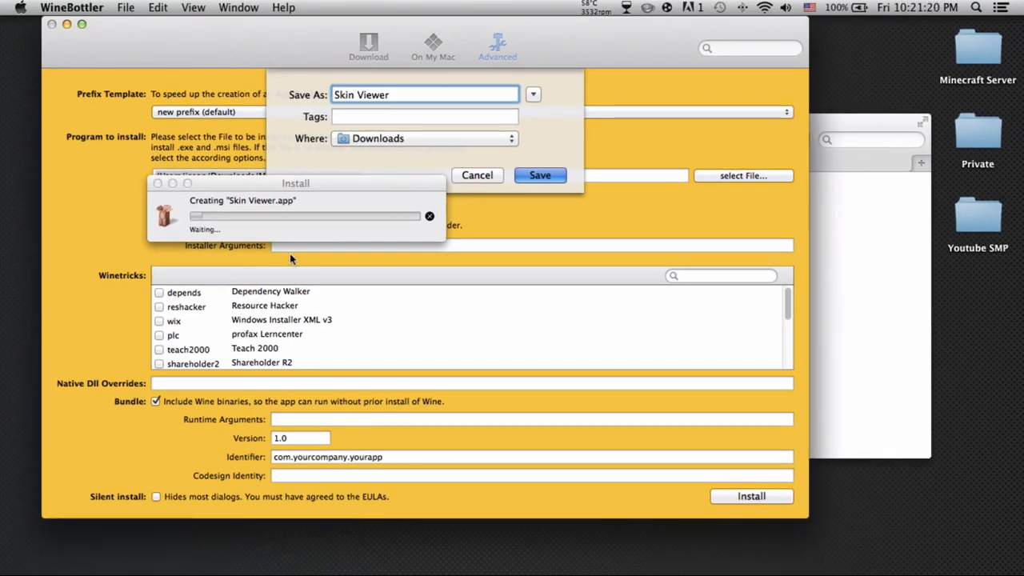
mouse_move(334, 168)
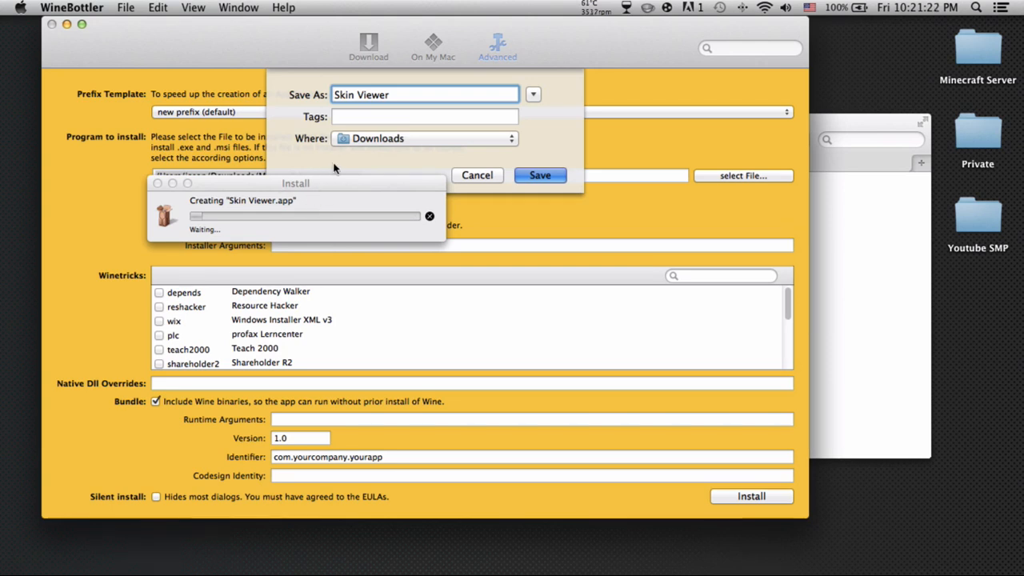
left_click(539, 174)
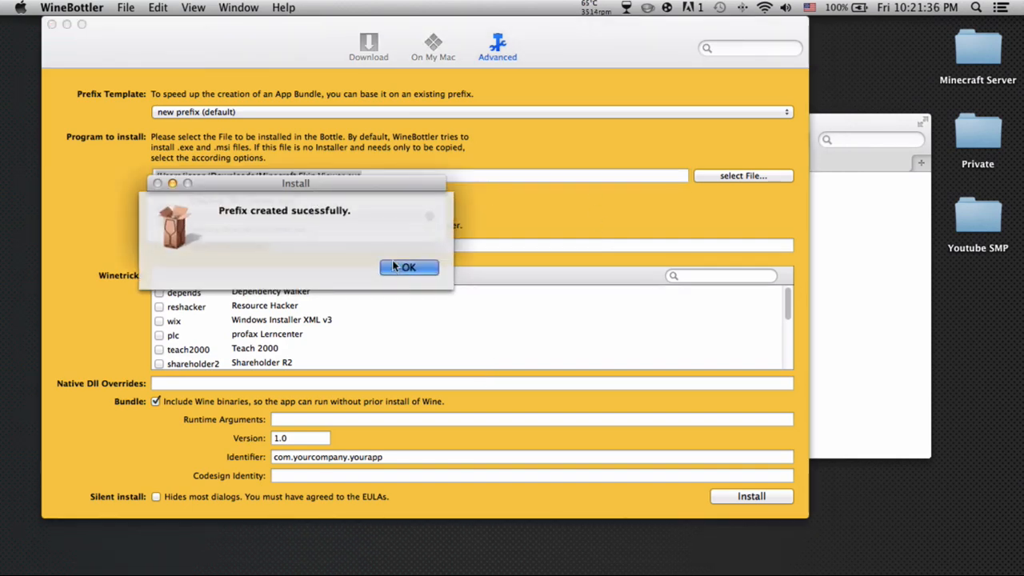
Dismiss the success message and launch the new Skin Viewer app from Downloads
left_click(409, 266)
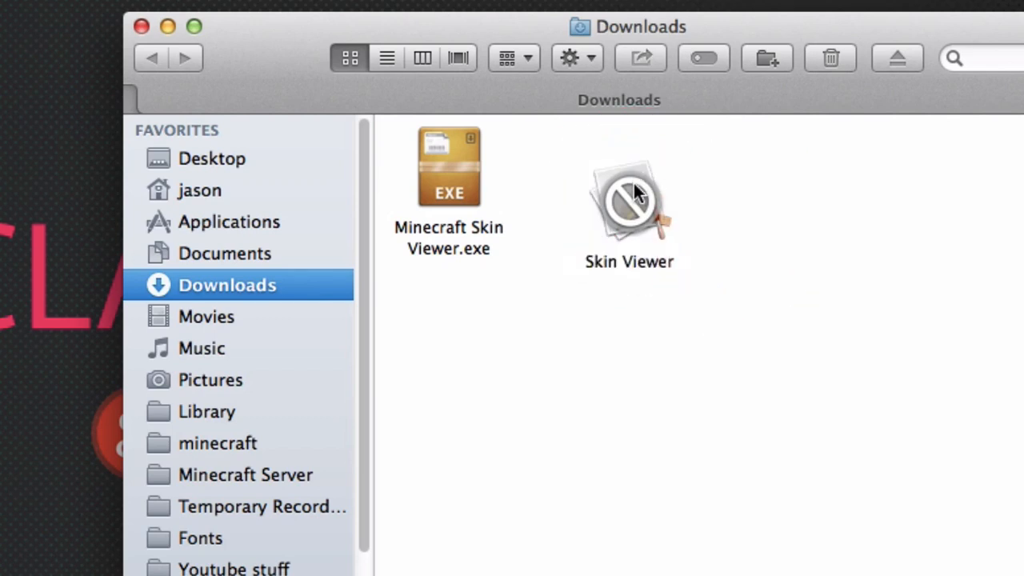
double_click(631, 195)
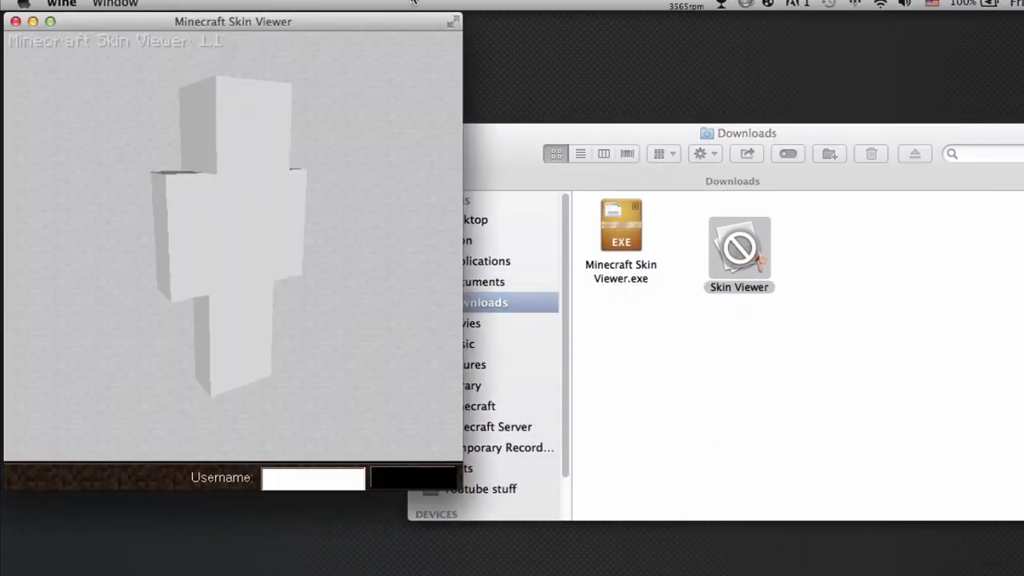
Centre the viewer window, set a transparent background and show the Skin file row
left_click_drag(234, 23, 569, 77)
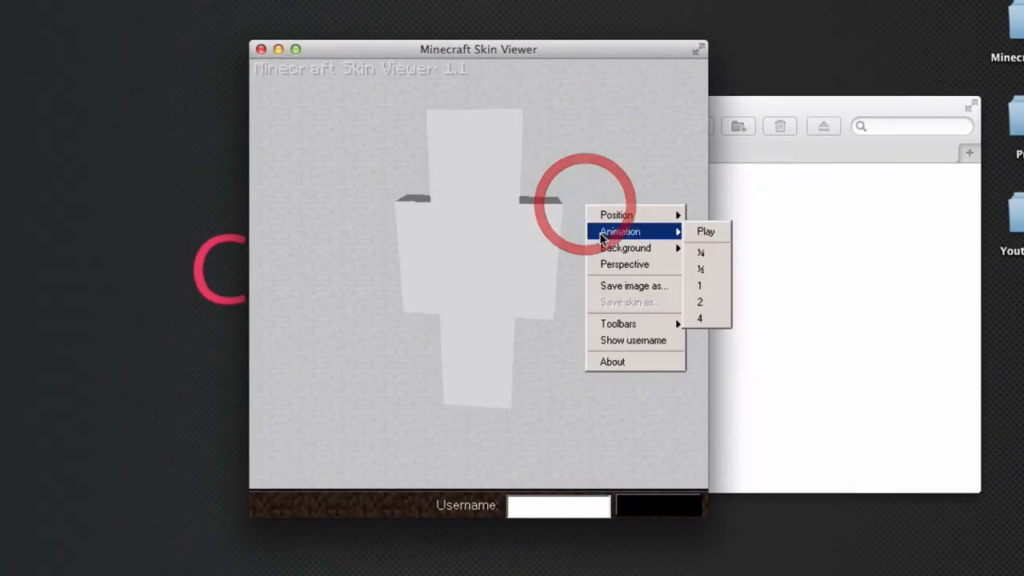
mouse_move(627, 312)
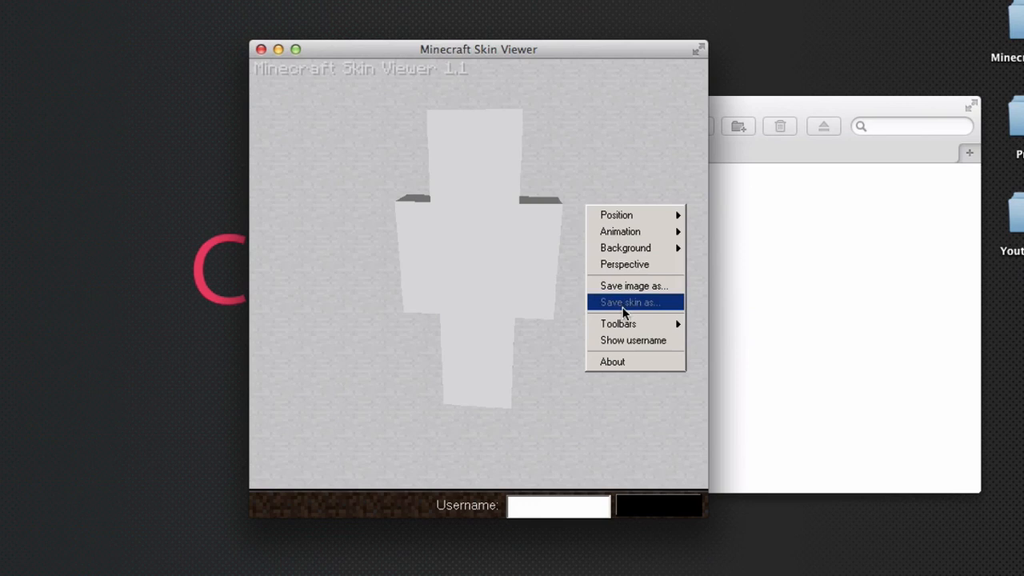
mouse_move(624, 264)
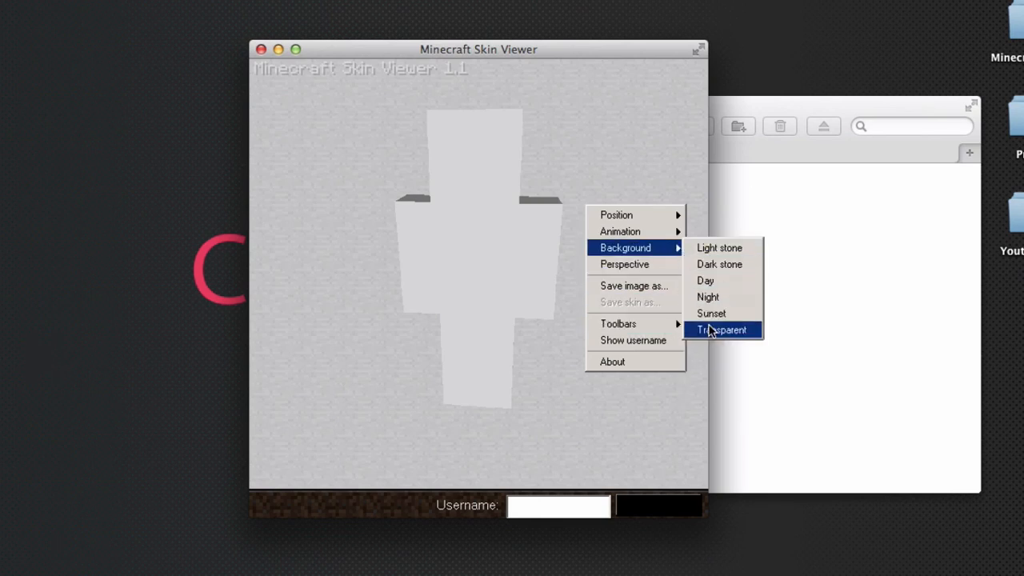
left_click(721, 330)
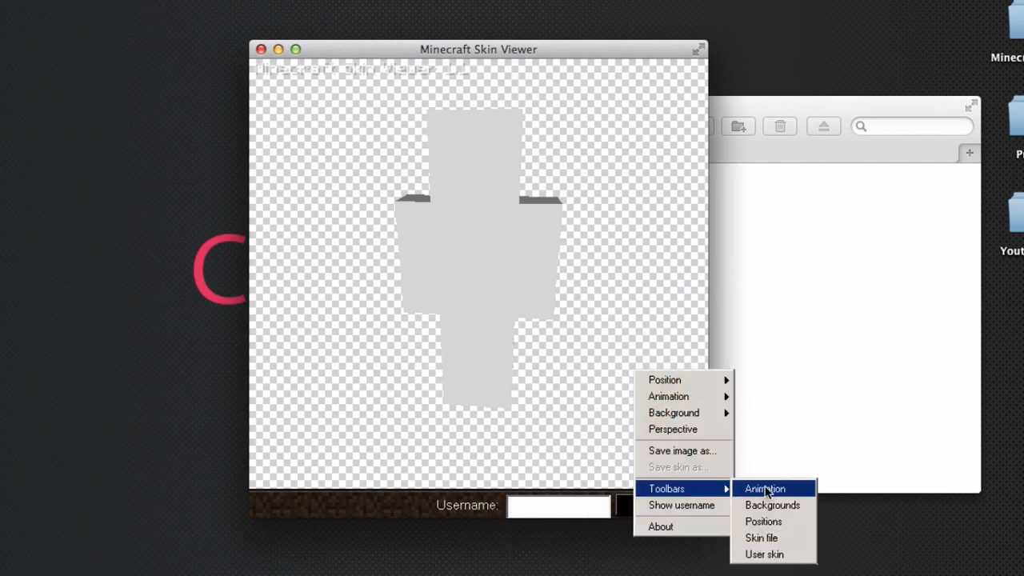
left_click(762, 538)
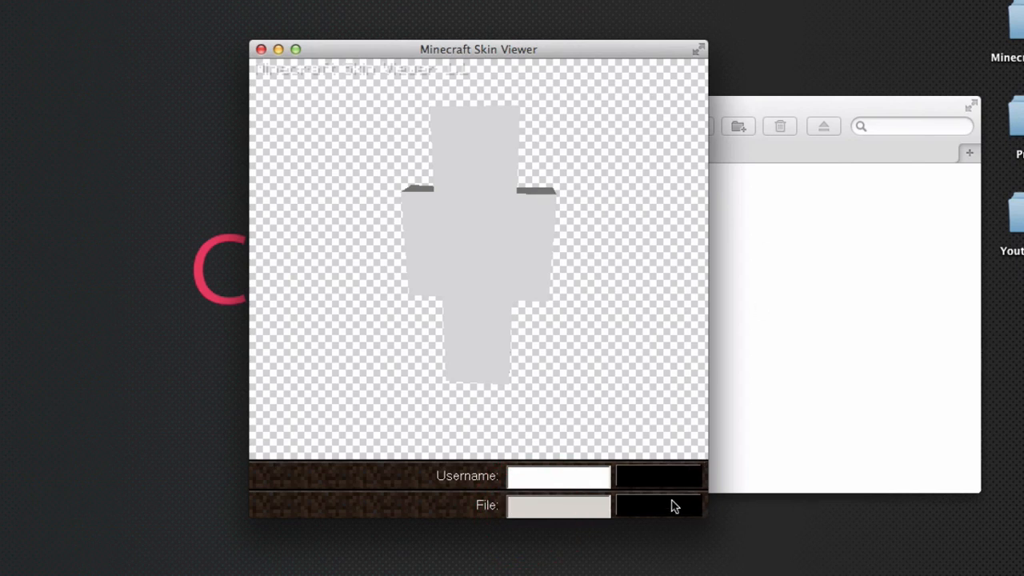
Load Nick skin.png onto the model through Browse
left_click(658, 505)
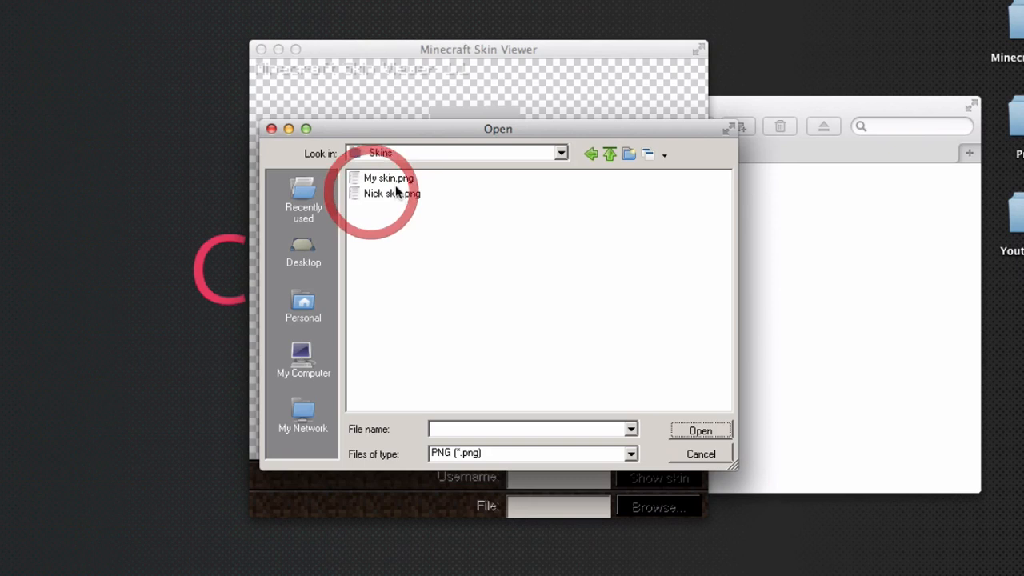
double_click(390, 192)
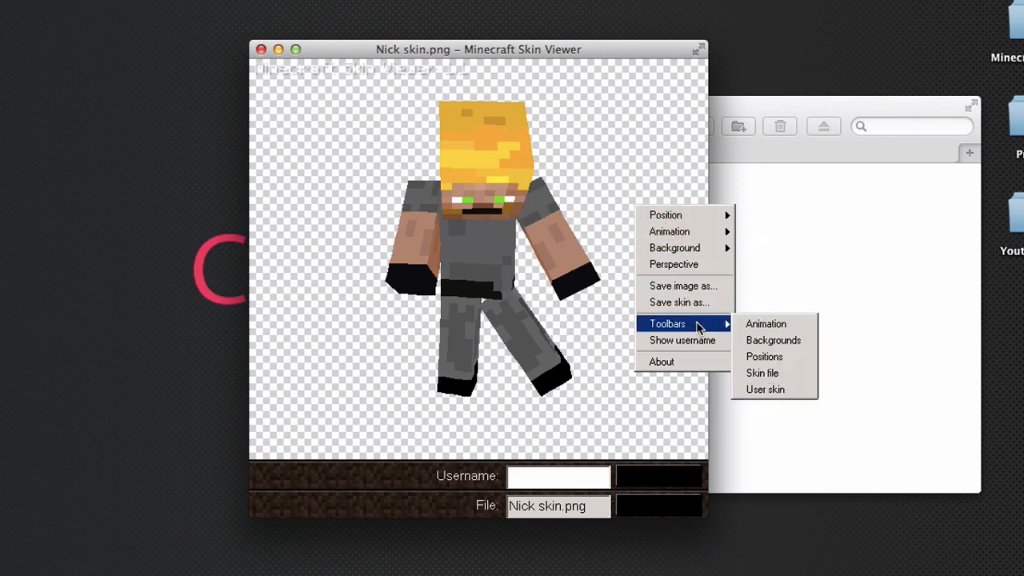
mouse_move(688, 312)
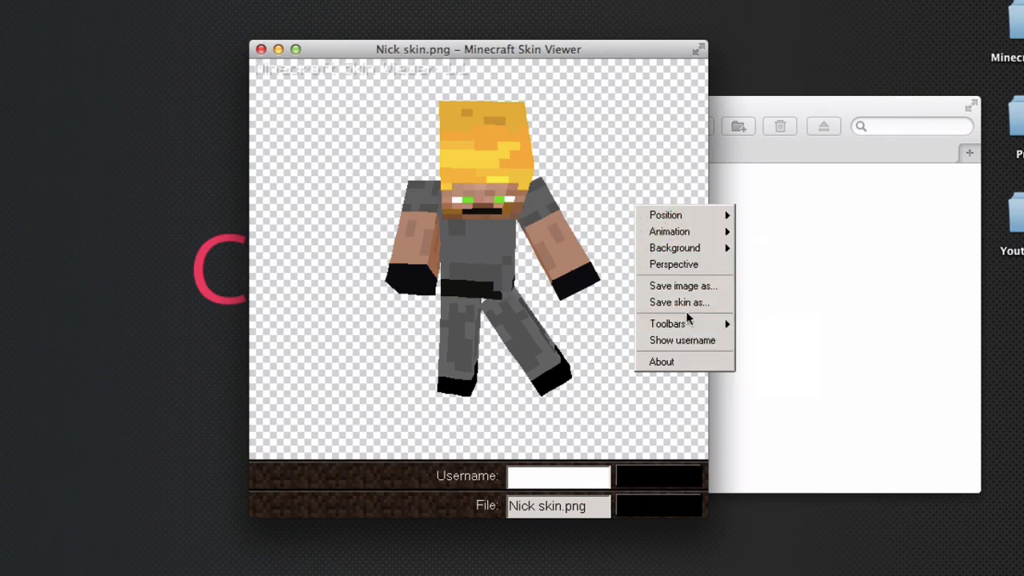
Start Save skin as… toward the Desktop, then cancel without saving
left_click(683, 285)
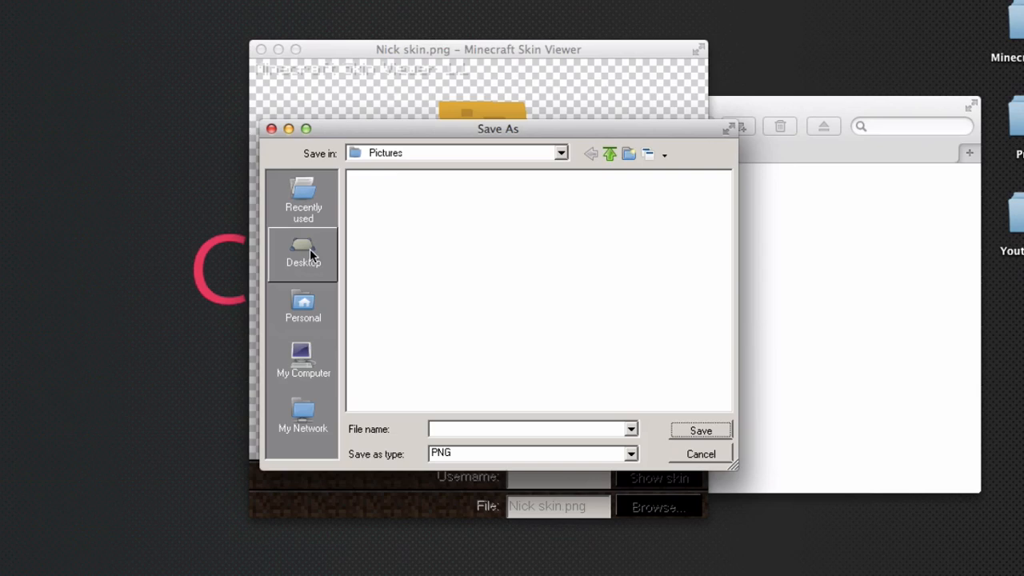
left_click(304, 254)
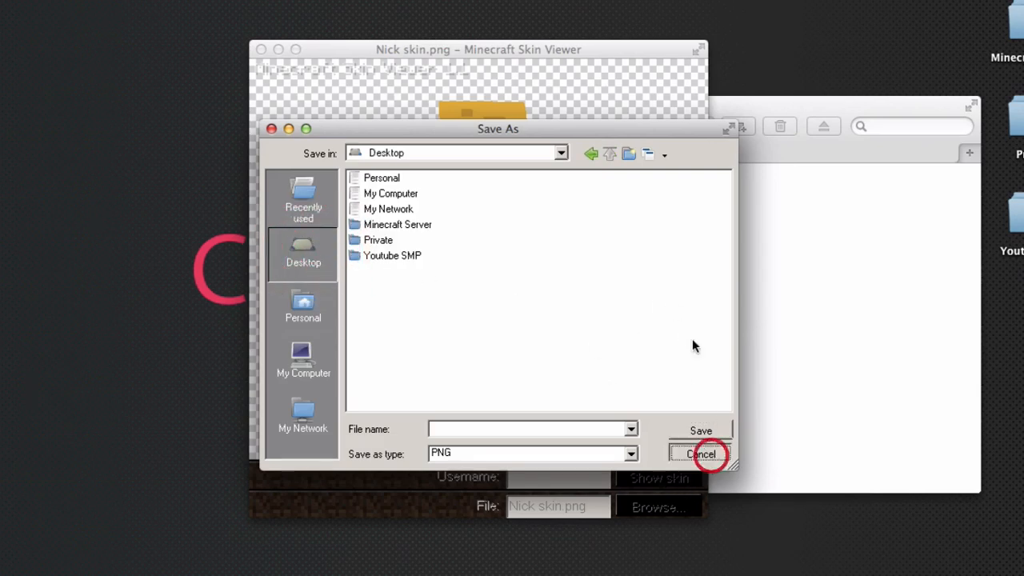
left_click(701, 454)
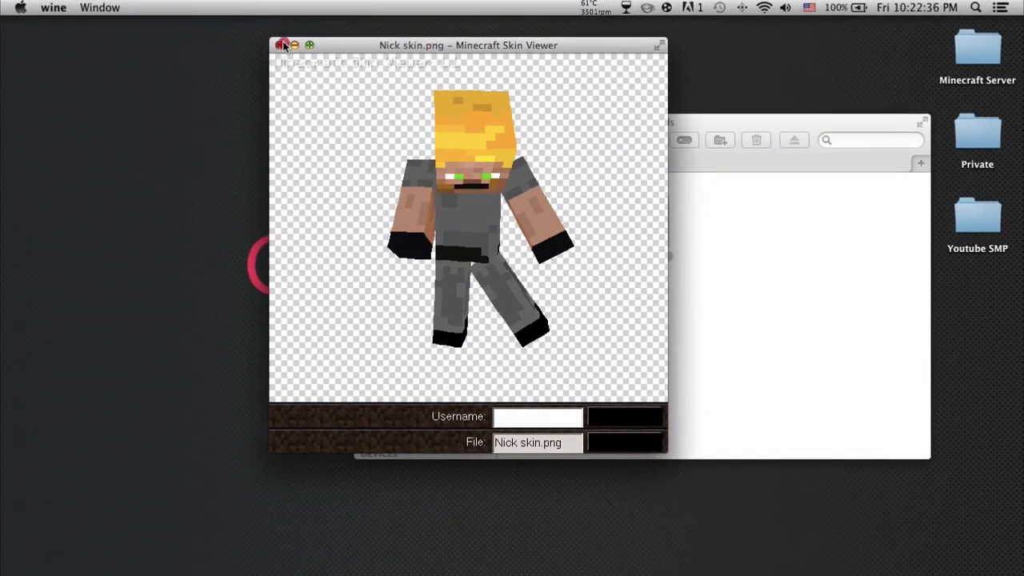
Quit the skin viewer and Wine entirely, then relaunch Skin Viewer from Downloads
left_click(53, 7)
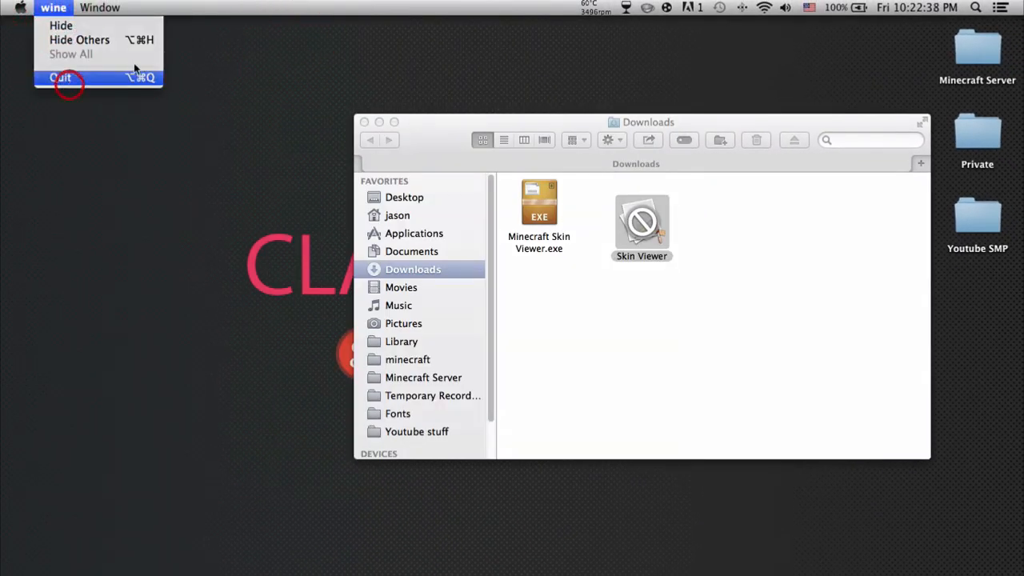
left_click(60, 77)
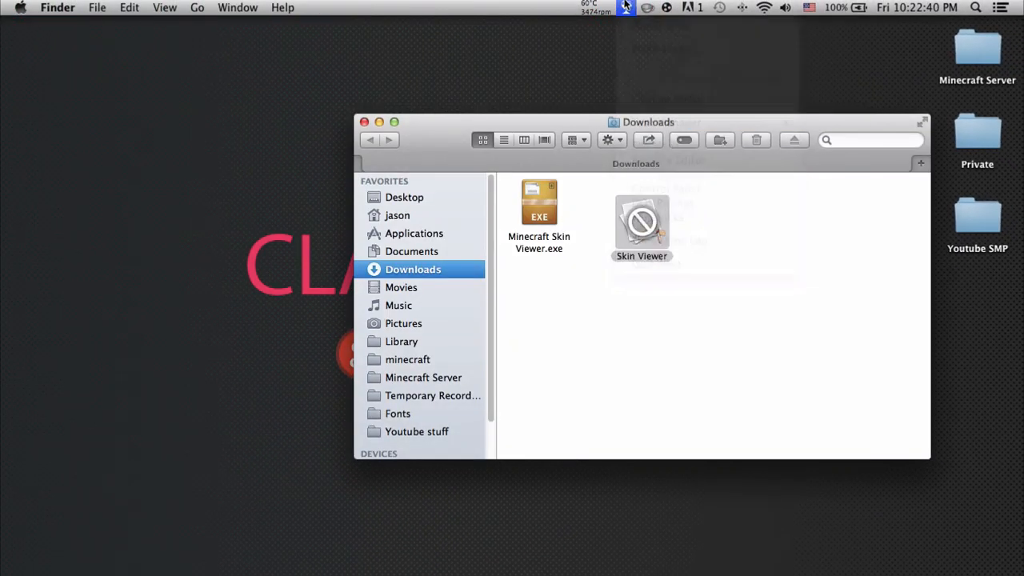
left_click(625, 7)
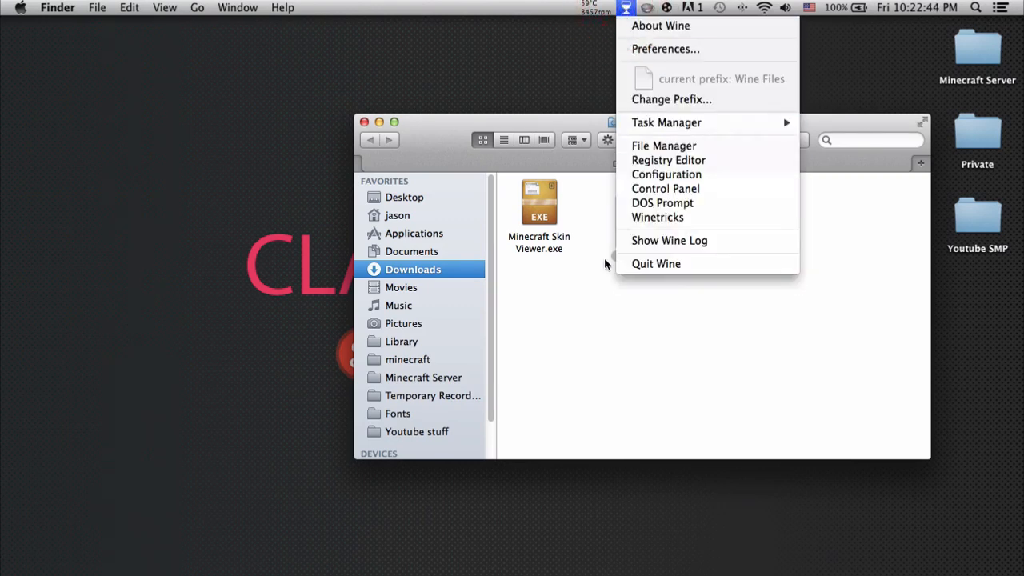
left_click(656, 262)
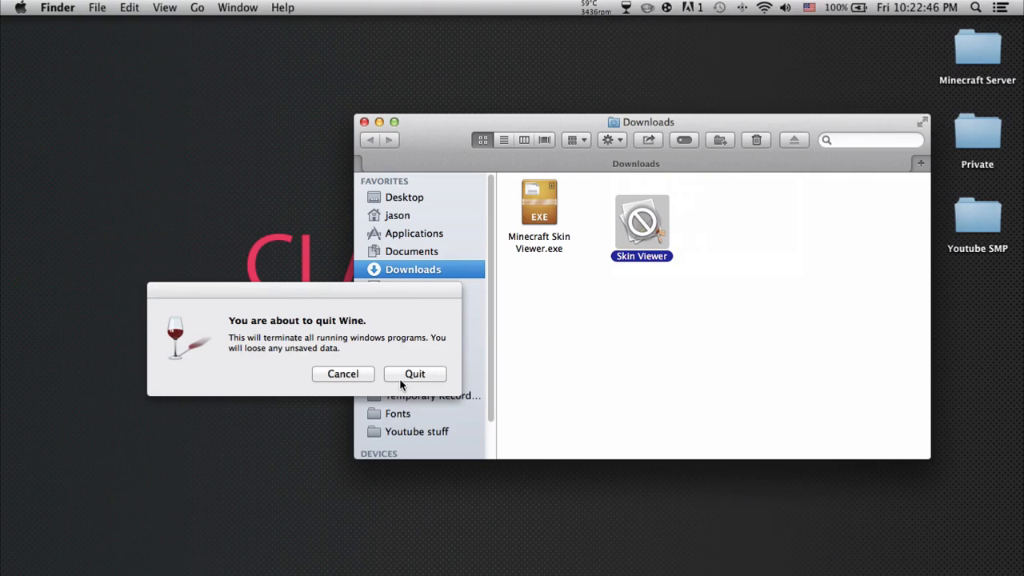
left_click(415, 374)
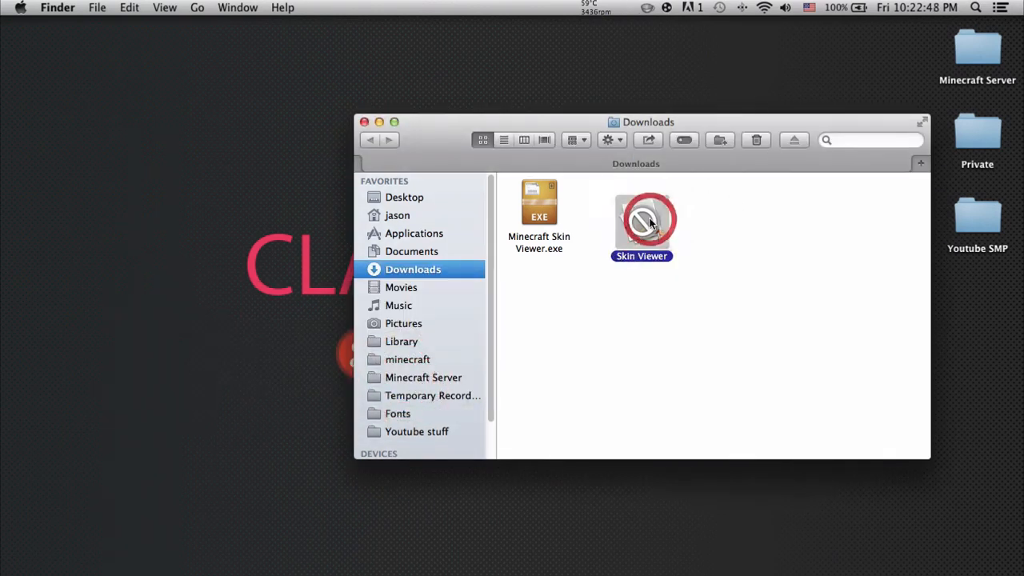
double_click(642, 221)
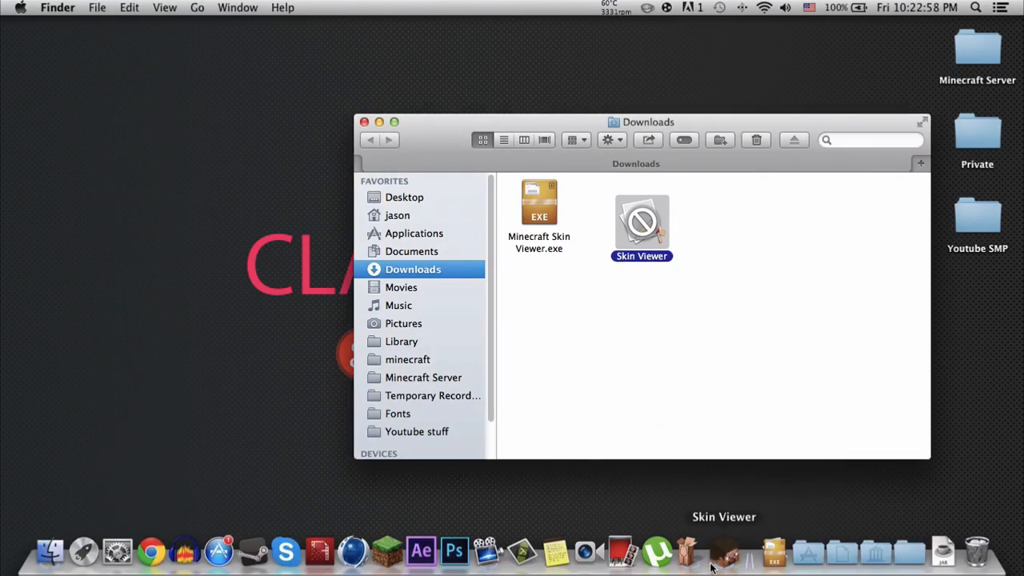
right_click(723, 550)
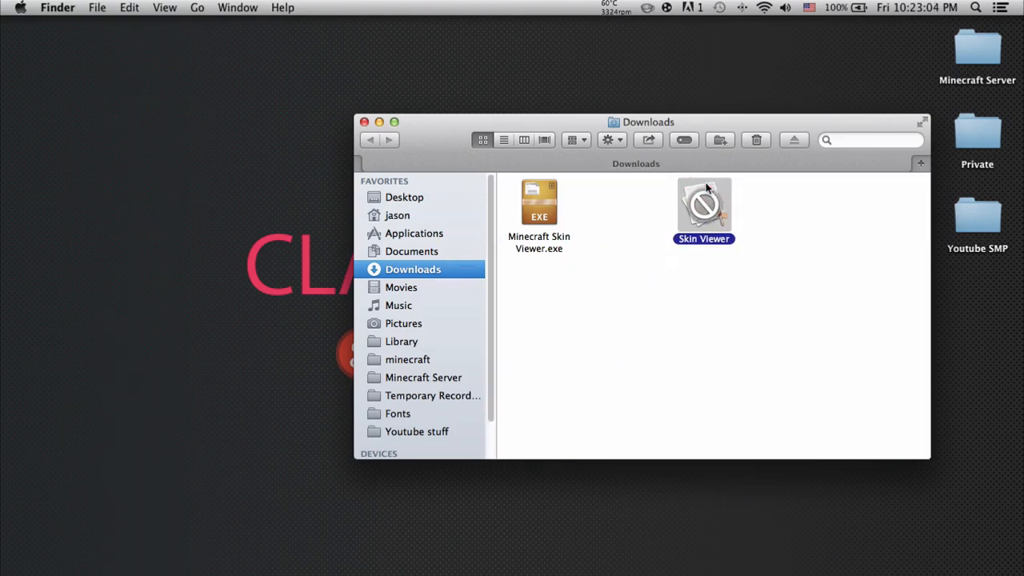
mouse_move(717, 216)
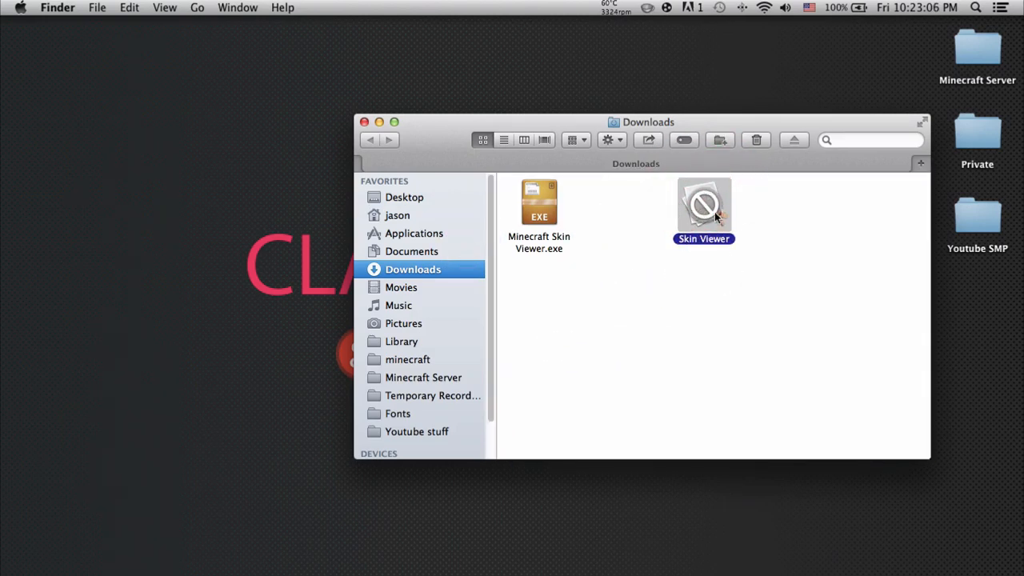
mouse_move(808, 407)
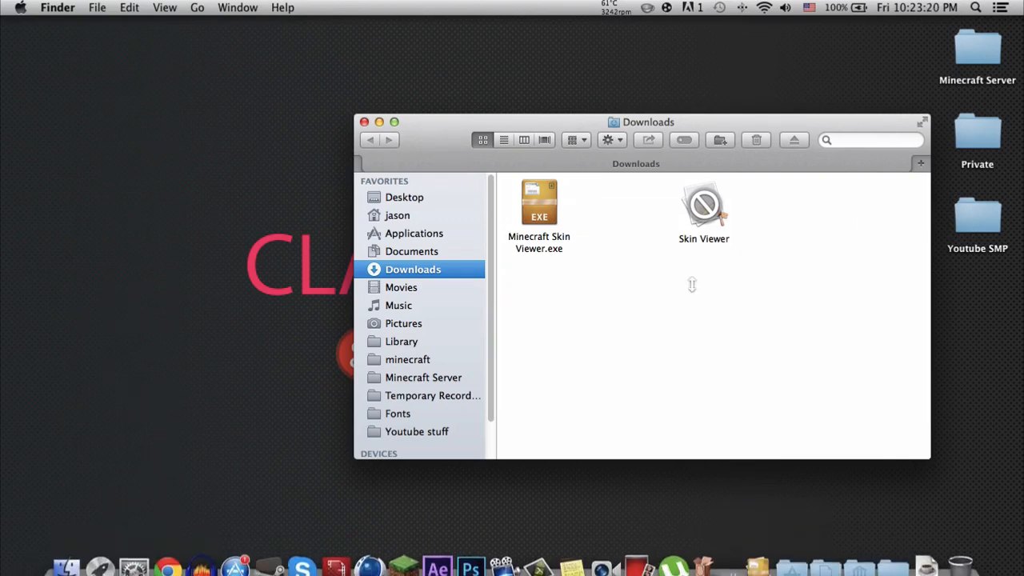
mouse_move(585, 205)
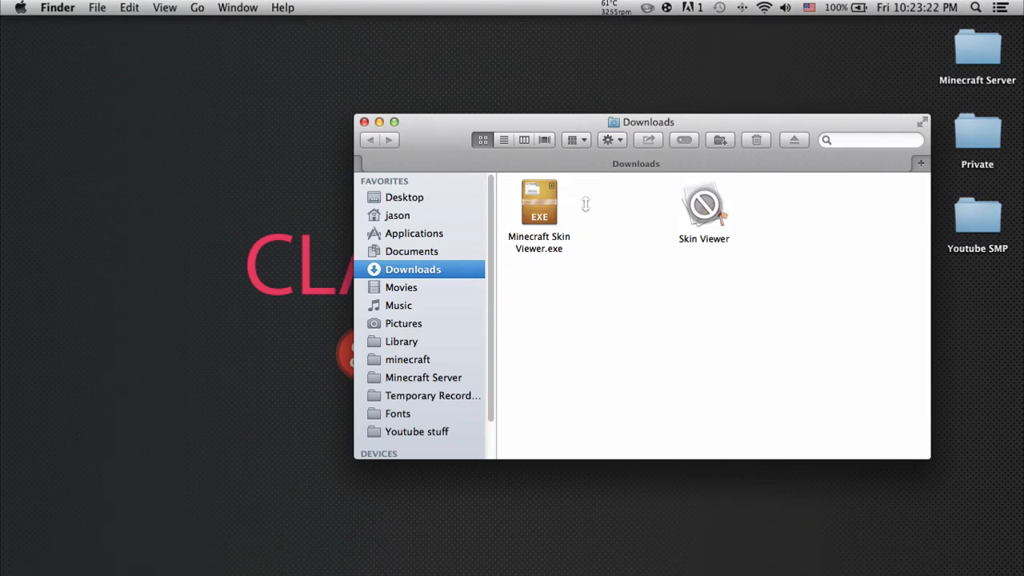